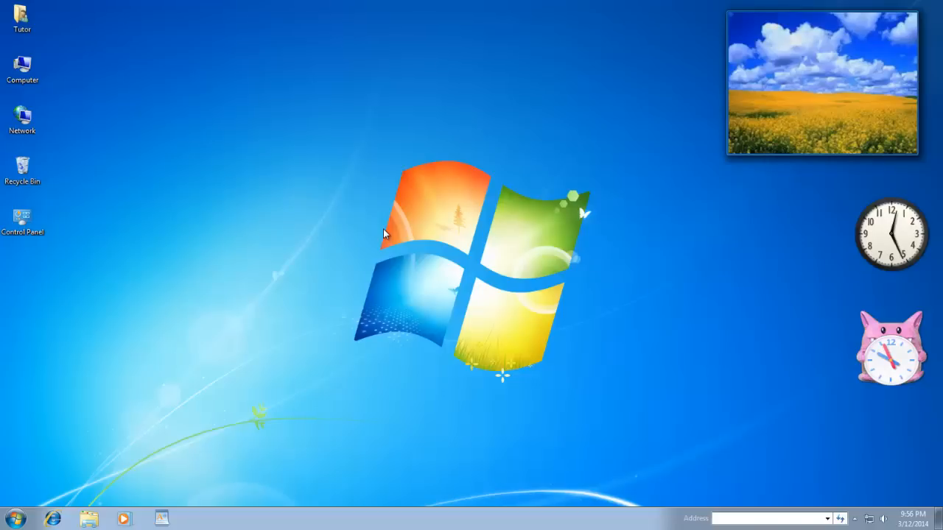
Step: Paste the desktop screenshot into Word and apply a picture frame style from Picture Tools Format
{"action": "left_click", "coordinate": [14, 518]}
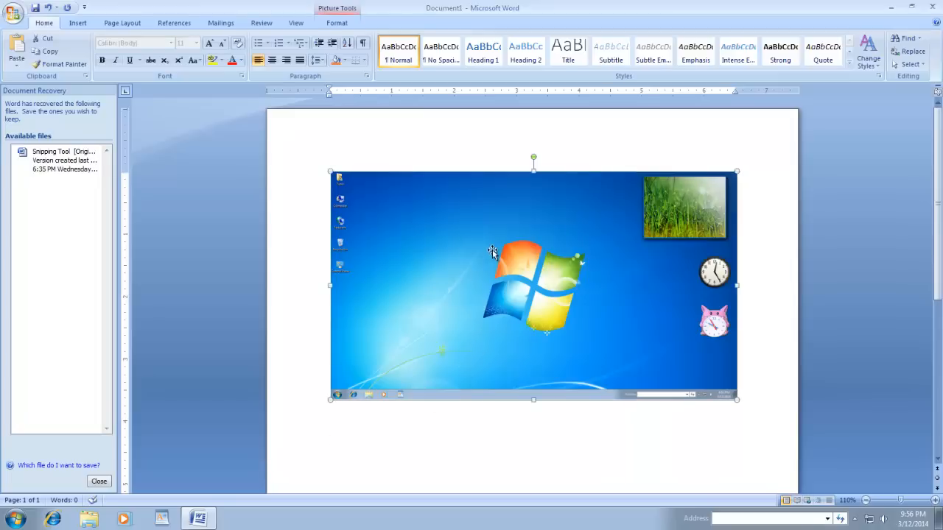
{"action": "left_click", "coordinate": [336, 23]}
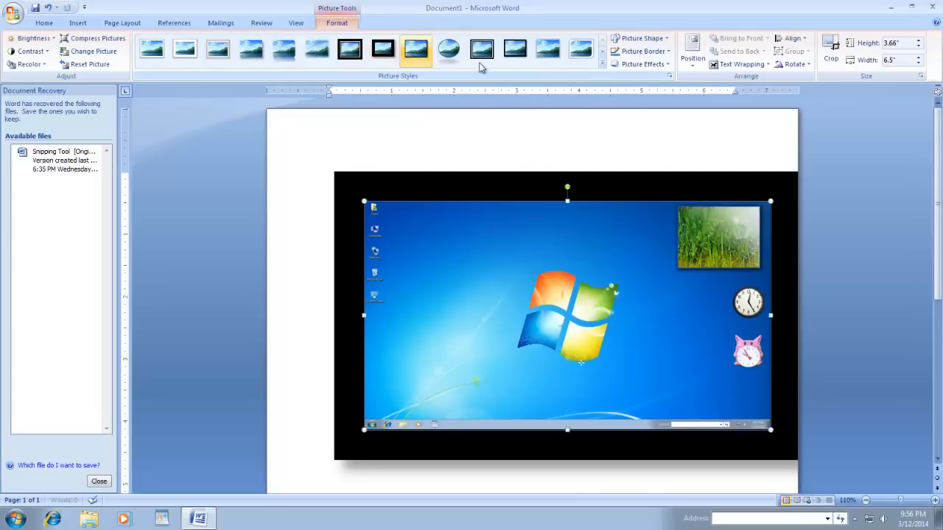
{"action": "left_click", "coordinate": [602, 63]}
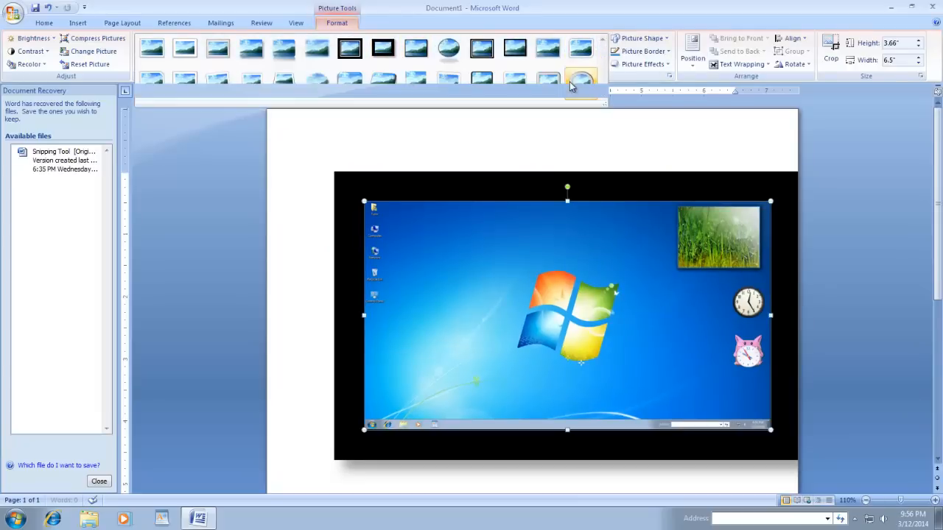
{"action": "left_click", "coordinate": [251, 50]}
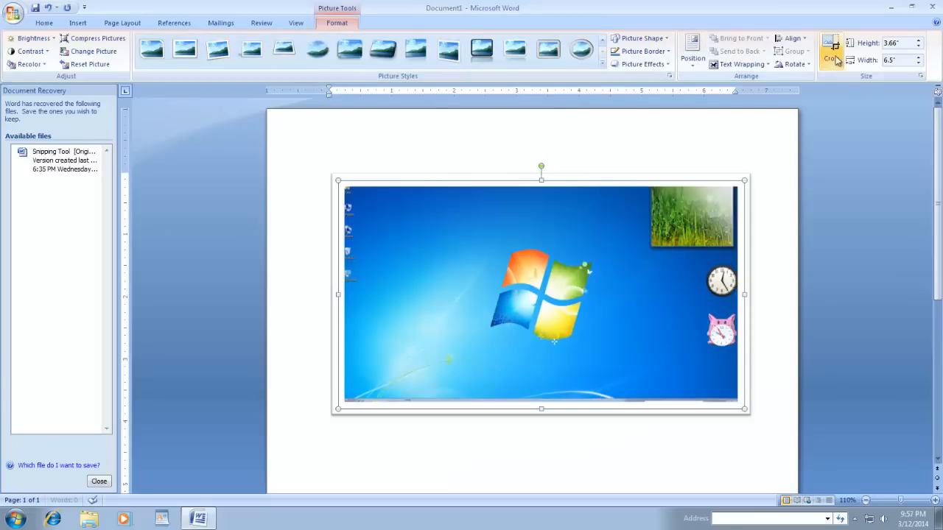
Step: Crop the screenshot from the left and bottom so only the logo and gadgets remain
{"action": "left_click", "coordinate": [832, 50]}
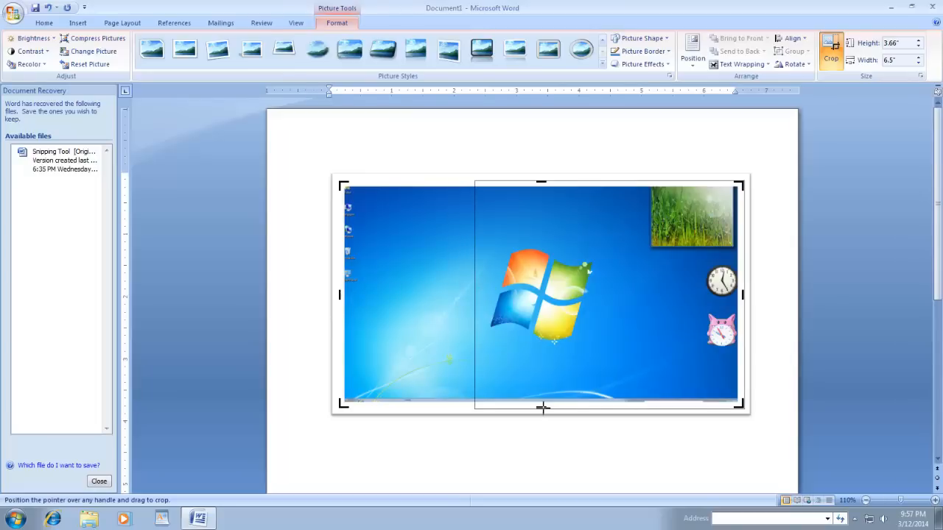
{"action": "left_click_drag", "start_coordinate": [743, 293], "coordinate": [607, 294]}
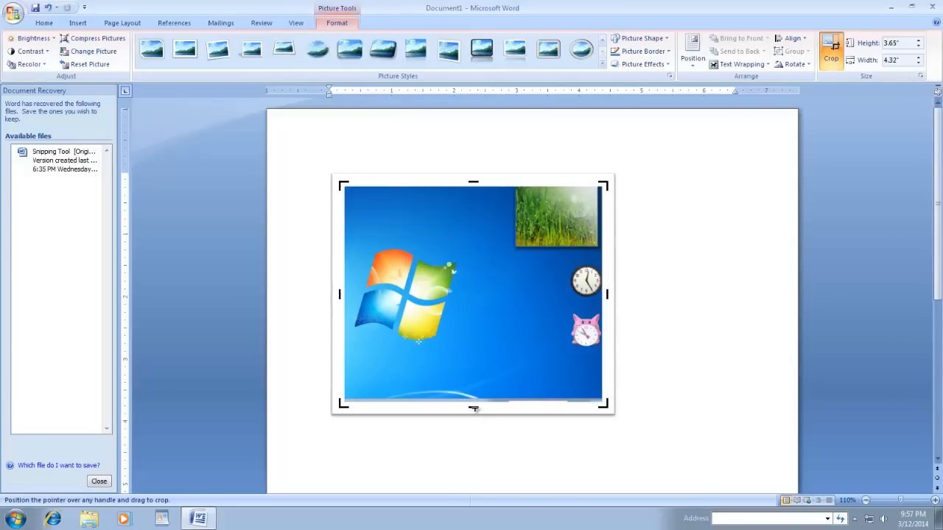
{"action": "left_click_drag", "start_coordinate": [474, 407], "coordinate": [474, 361]}
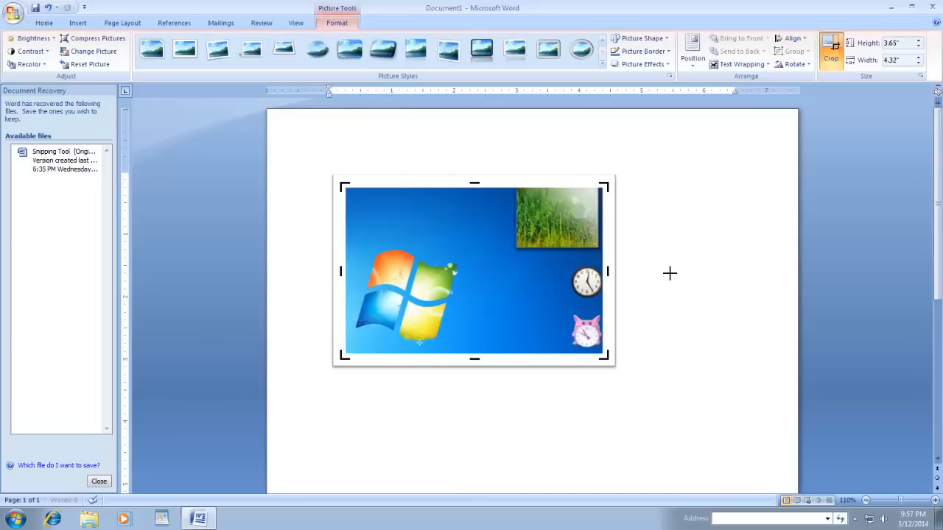
Step: Cancel the Save As dialog and close Word, discarding the document's changes
{"action": "left_click", "coordinate": [13, 12]}
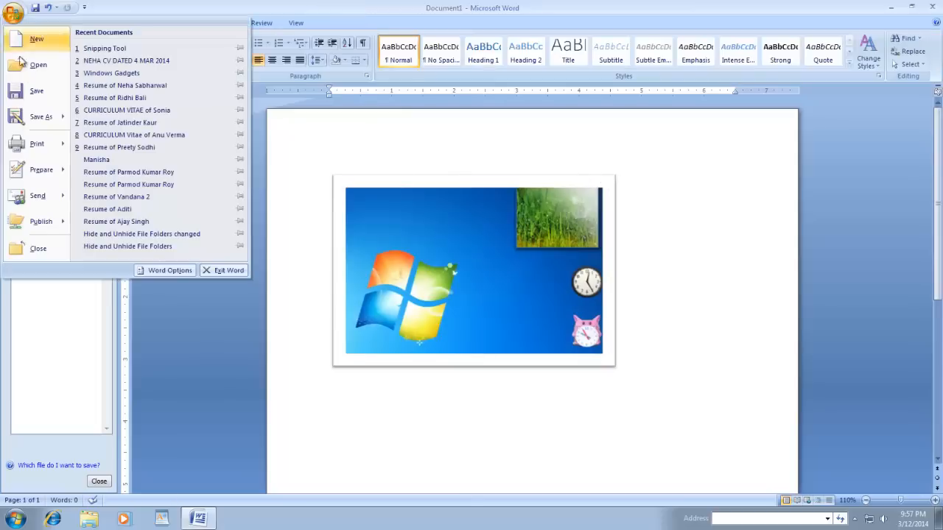
{"action": "left_click", "coordinate": [42, 116]}
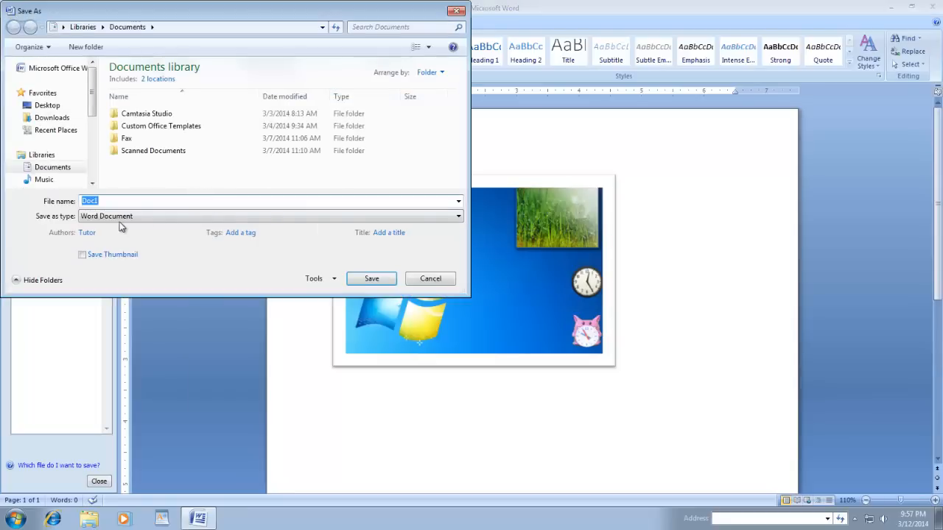
{"action": "mouse_move", "coordinate": [372, 279]}
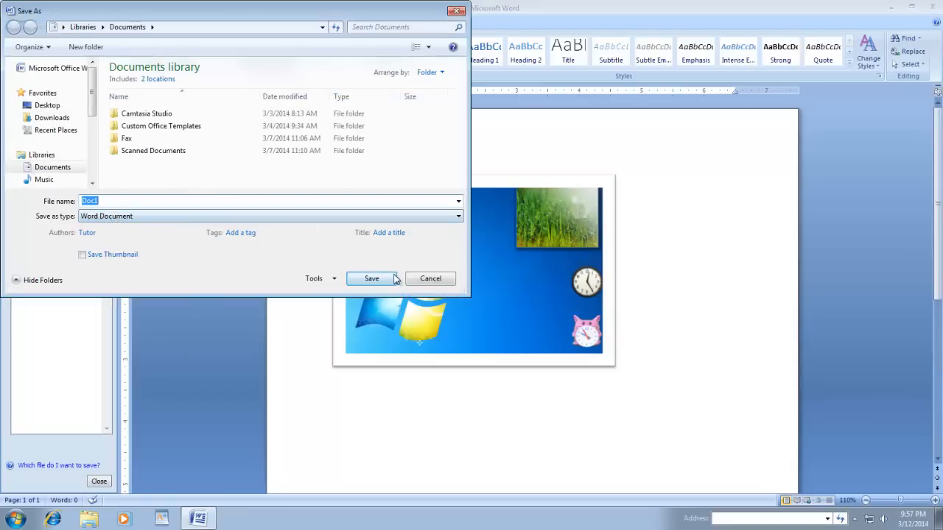
{"action": "left_click", "coordinate": [372, 279]}
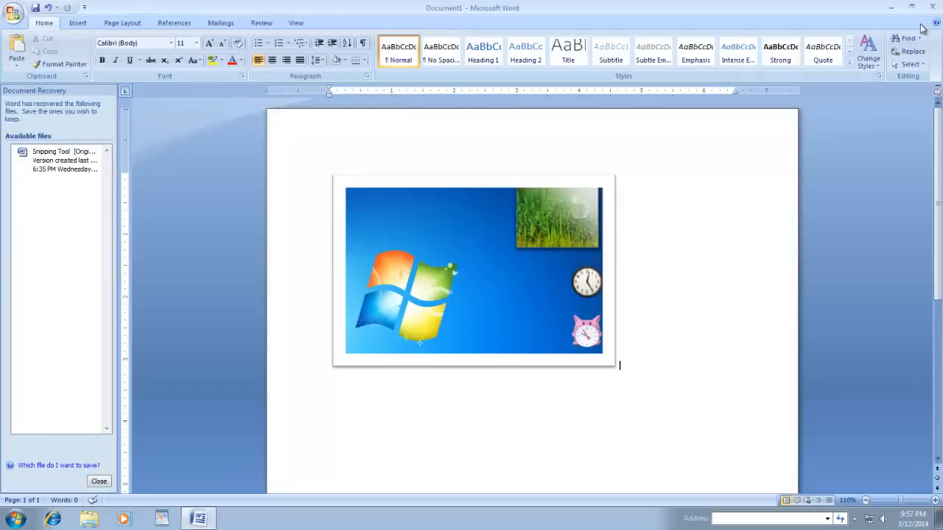
{"action": "left_click", "coordinate": [934, 22]}
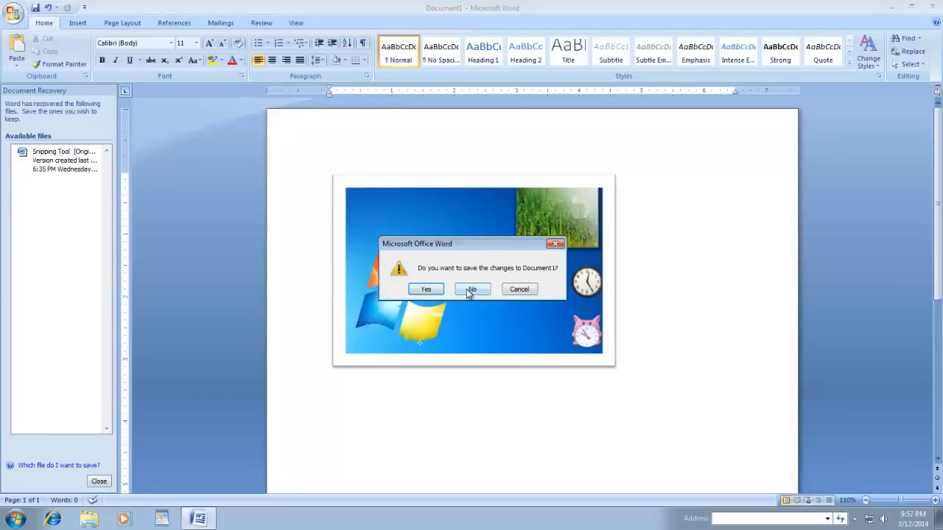
{"action": "left_click", "coordinate": [472, 289]}
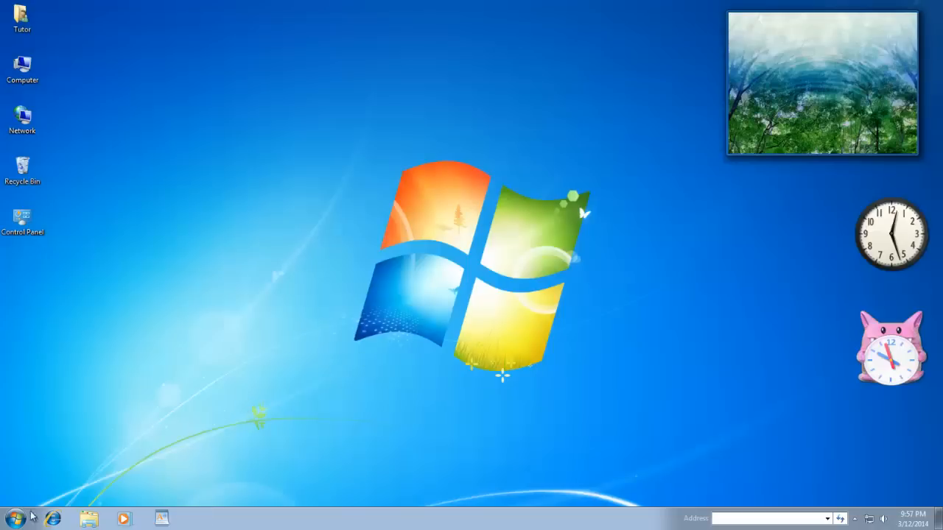
Step: Launch Paint from Accessories and paste the desktop screenshot into it
{"action": "left_click", "coordinate": [15, 519]}
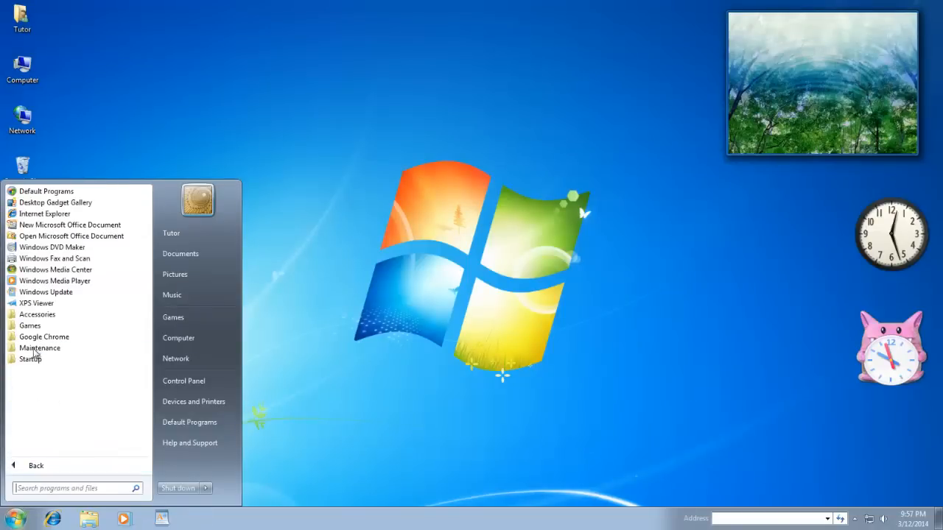
{"action": "left_click", "coordinate": [38, 315]}
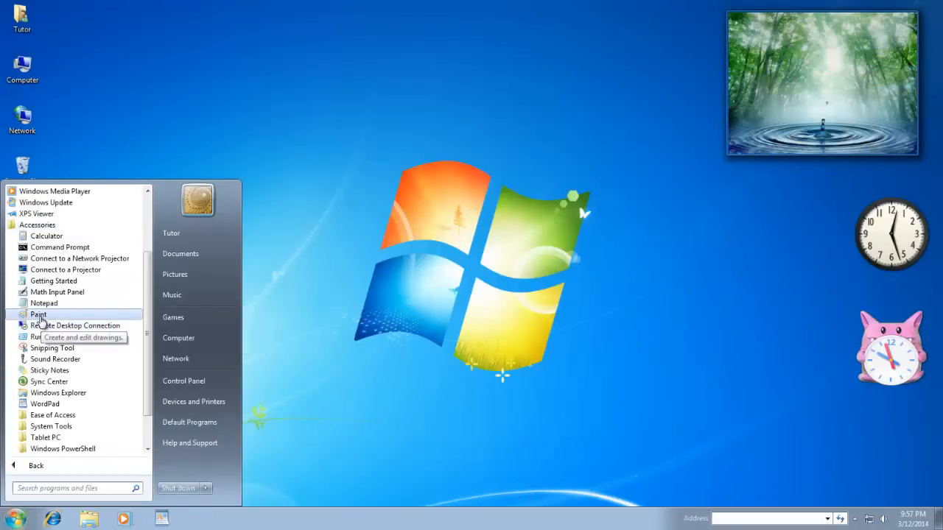
{"action": "left_click", "coordinate": [38, 316]}
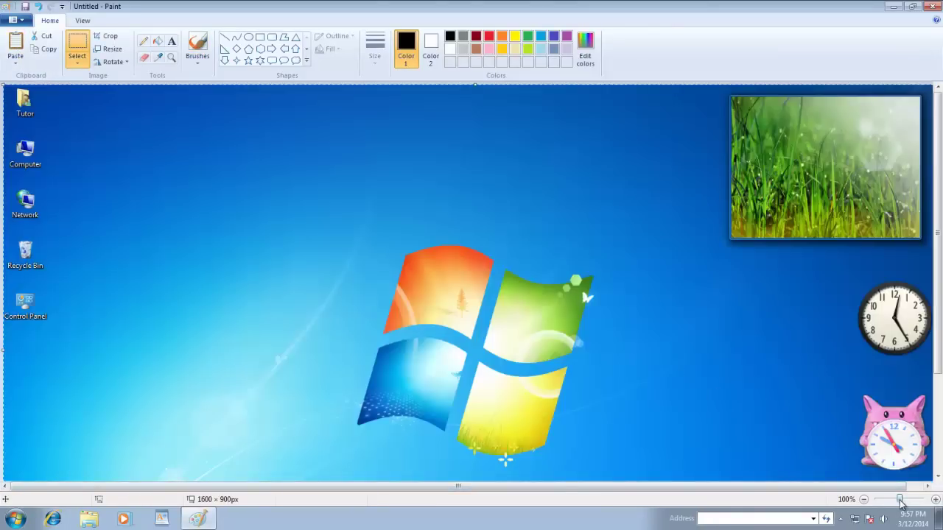
{"action": "left_click", "coordinate": [864, 500]}
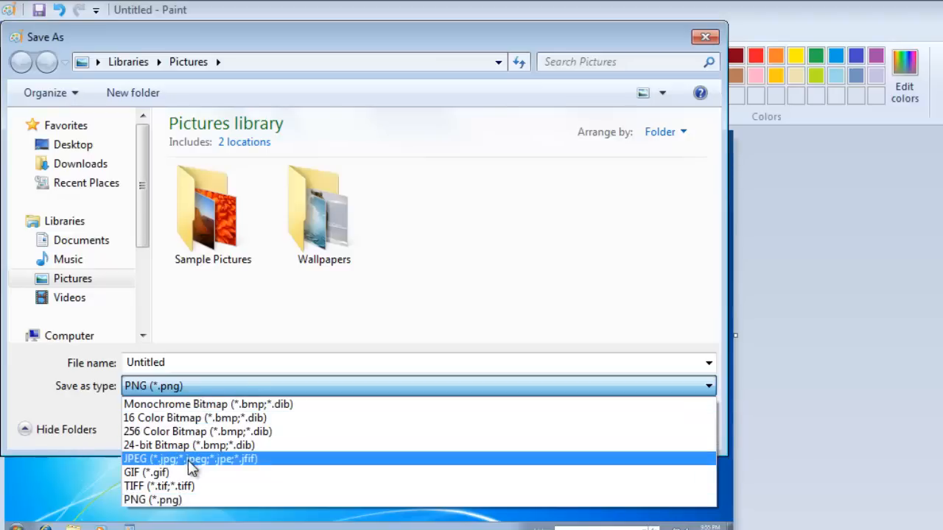
Step: Save the screenshot as a JPEG named SnapShot1 in the Pictures library
{"action": "left_click", "coordinate": [189, 459]}
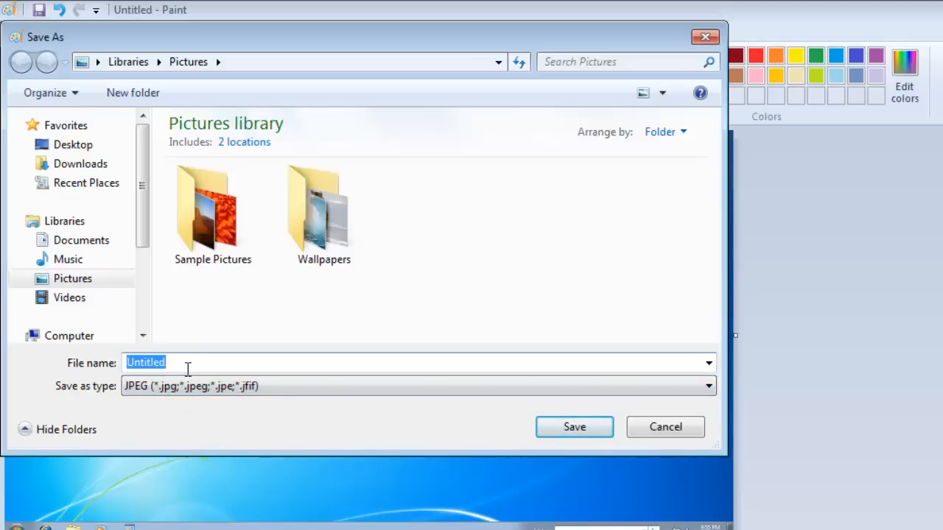
{"action": "type", "text": "SnapShot 1"}
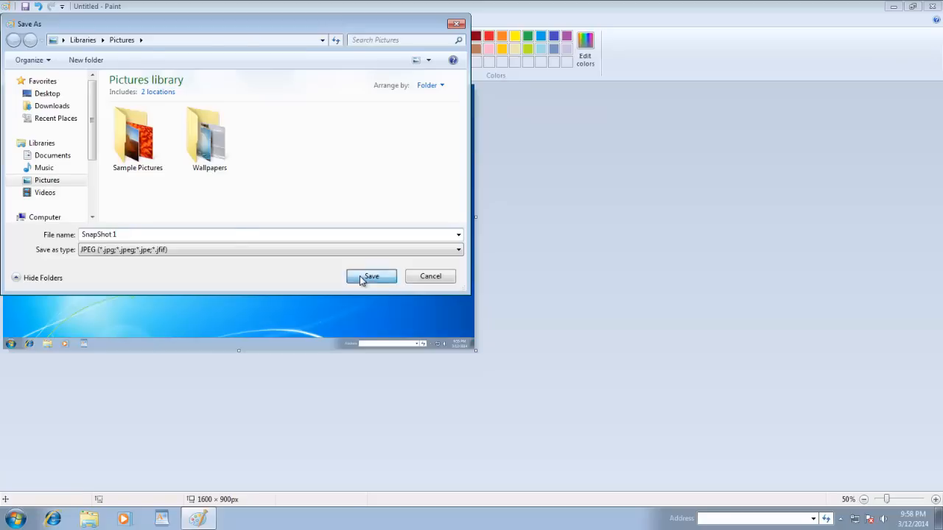
{"action": "left_click", "coordinate": [372, 277]}
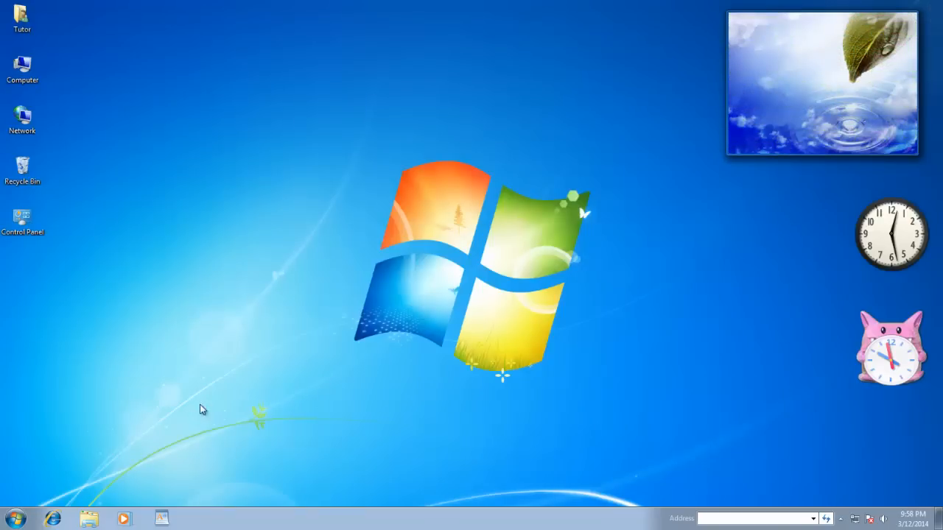
Step: Insert the saved SnapShot1 picture into a blank Word document
{"action": "left_click", "coordinate": [12, 518]}
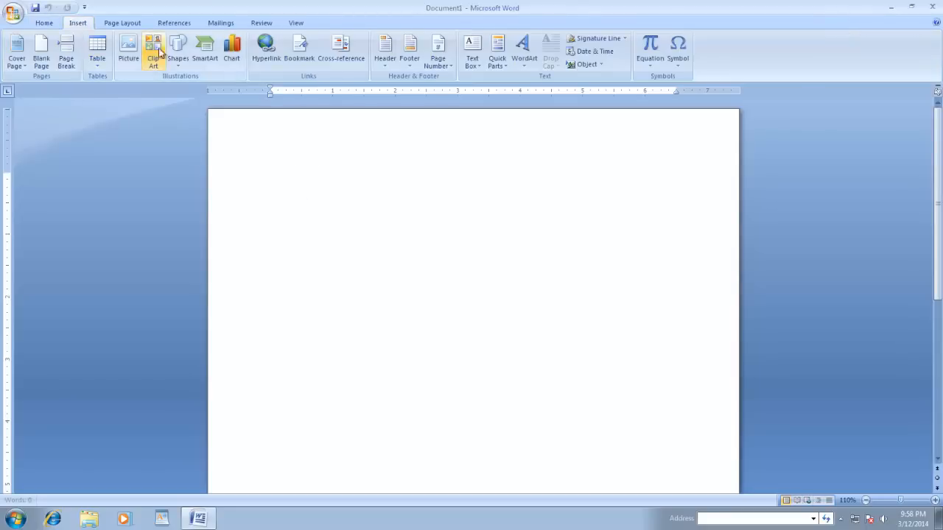
{"action": "left_click", "coordinate": [128, 47]}
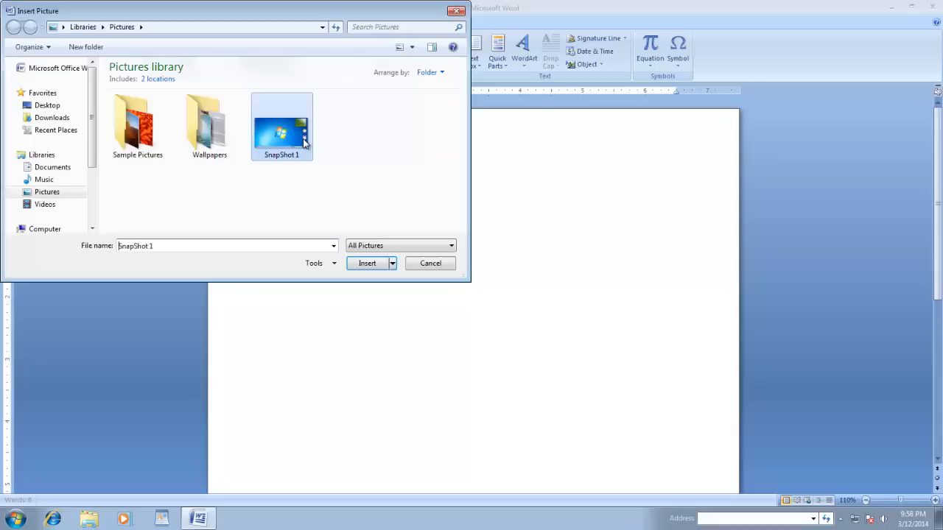
{"action": "left_click", "coordinate": [367, 262]}
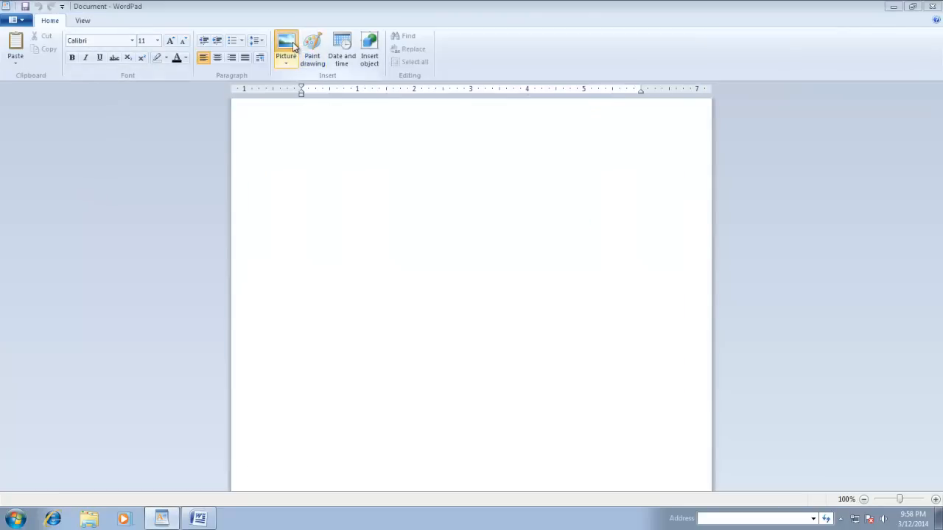
Step: Insert SnapShot1 into a WordPad document, then close WordPad without saving
{"action": "left_click", "coordinate": [286, 50]}
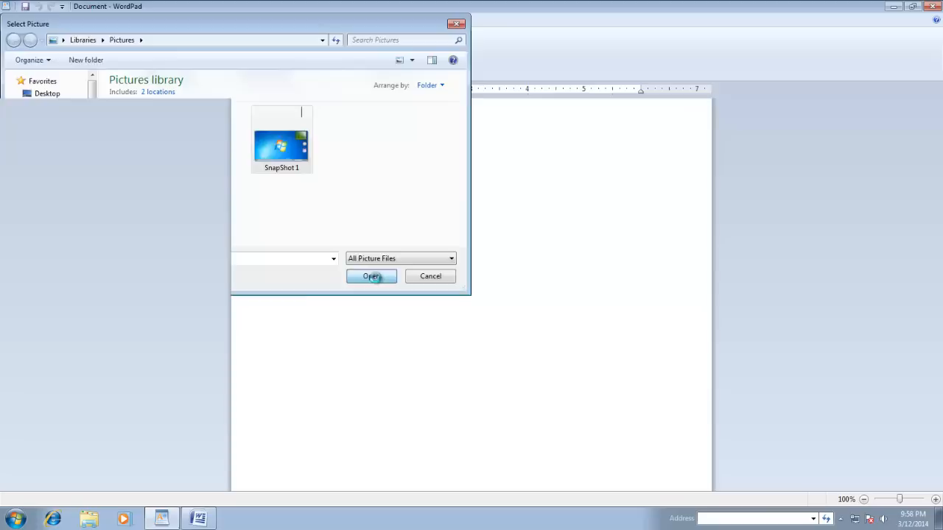
{"action": "left_click", "coordinate": [371, 277]}
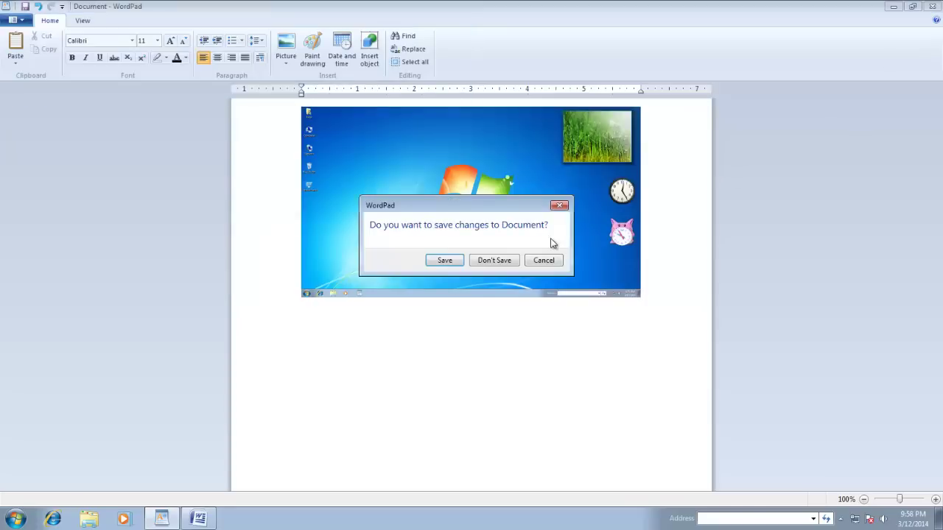
{"action": "left_click", "coordinate": [495, 259]}
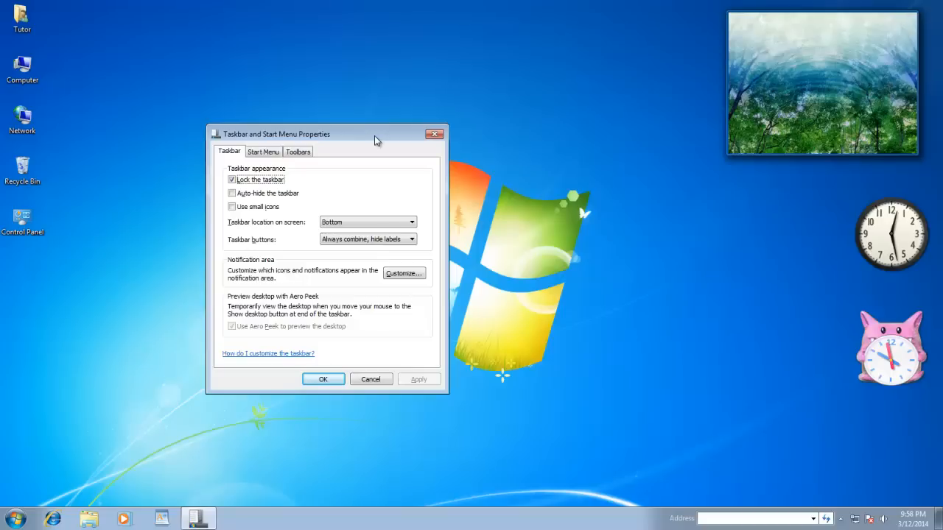
Step: Paste the taskbar-settings capture into Paint, then close Paint and Word without saving either
{"action": "left_click", "coordinate": [12, 519]}
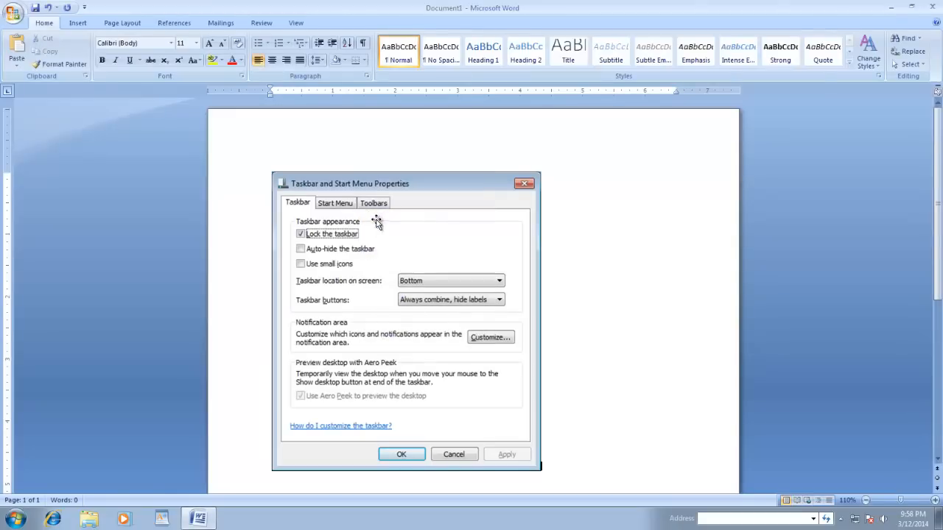
{"action": "left_click", "coordinate": [12, 519]}
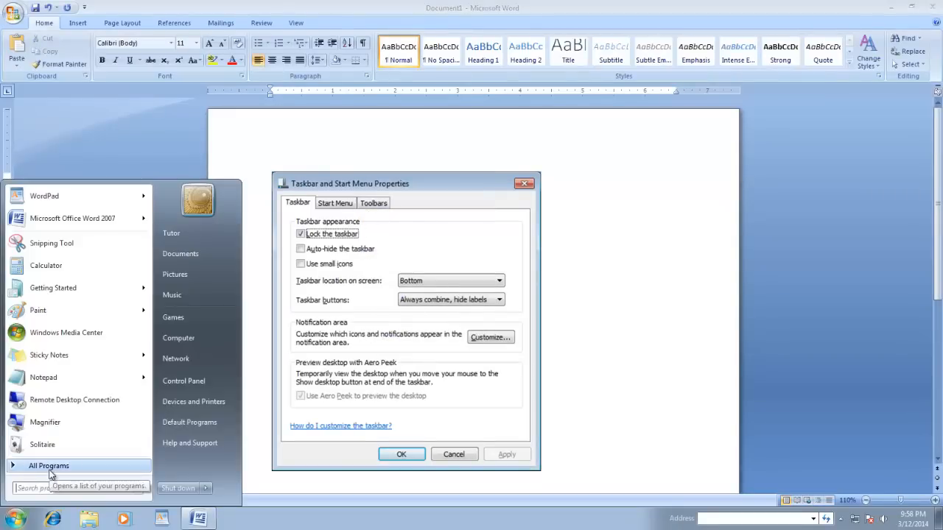
{"action": "left_click", "coordinate": [38, 309]}
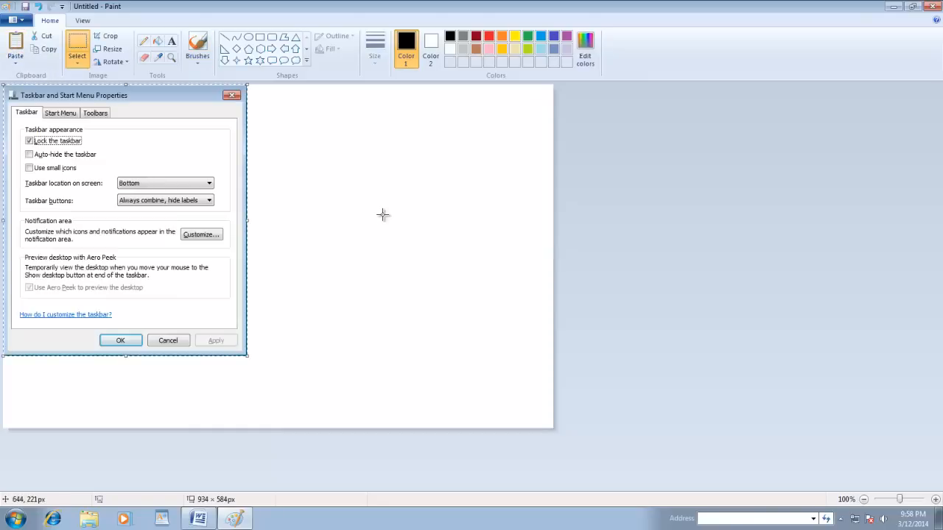
{"action": "mouse_move", "coordinate": [469, 206]}
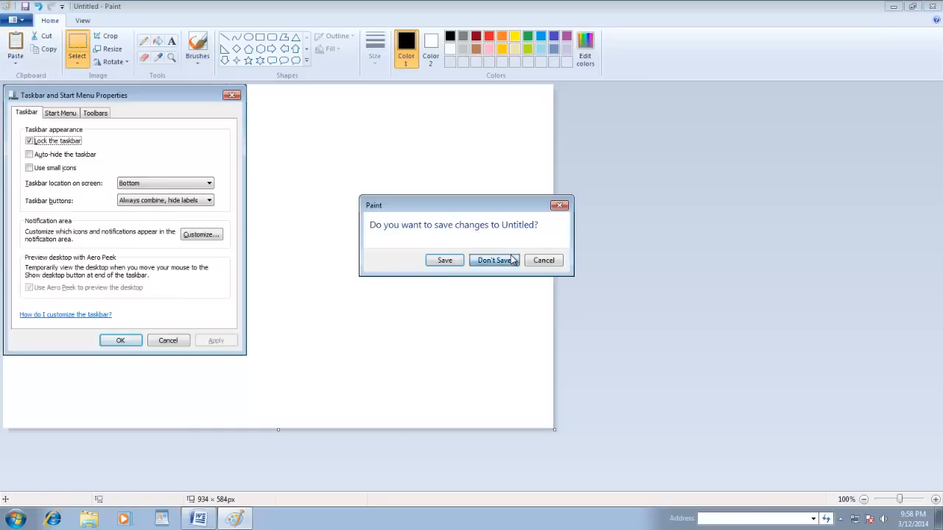
{"action": "left_click", "coordinate": [494, 260]}
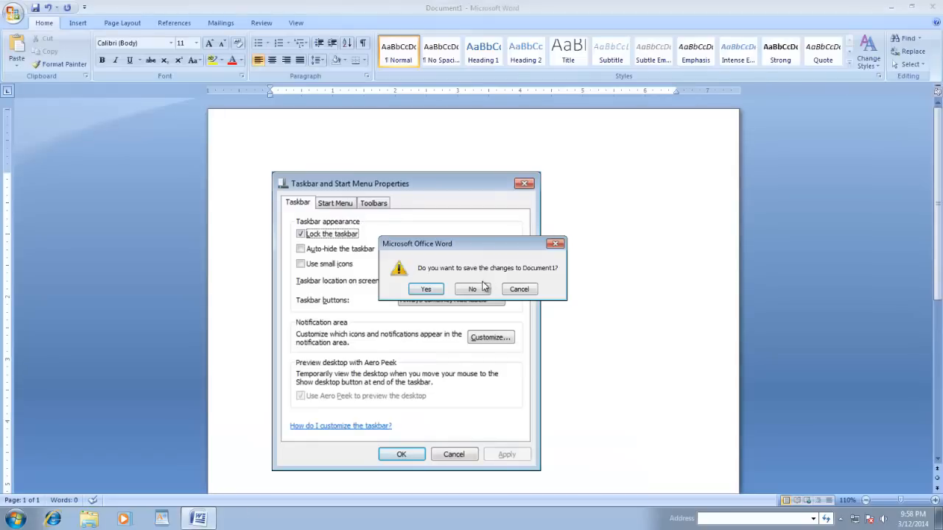
{"action": "left_click", "coordinate": [471, 289]}
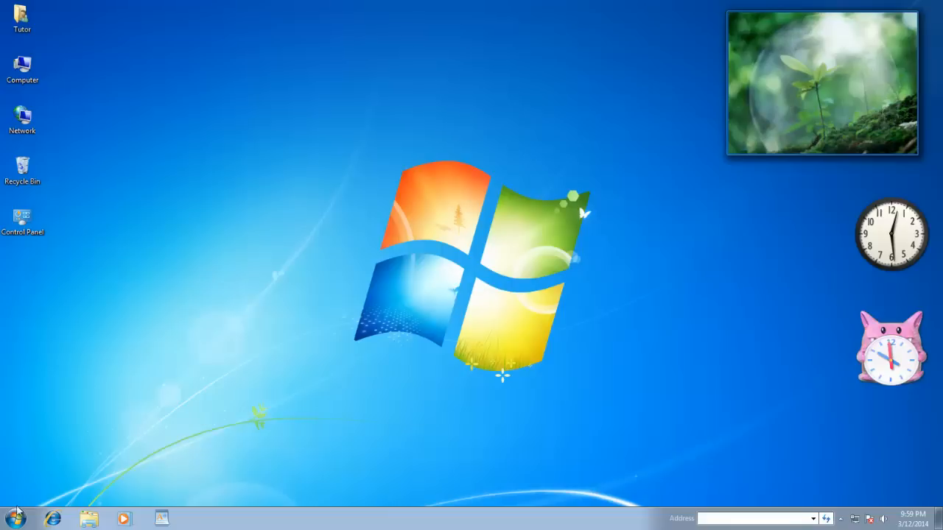
Step: Launch Snipping Tool from Accessories and cancel its pending capture
{"action": "left_click", "coordinate": [15, 518]}
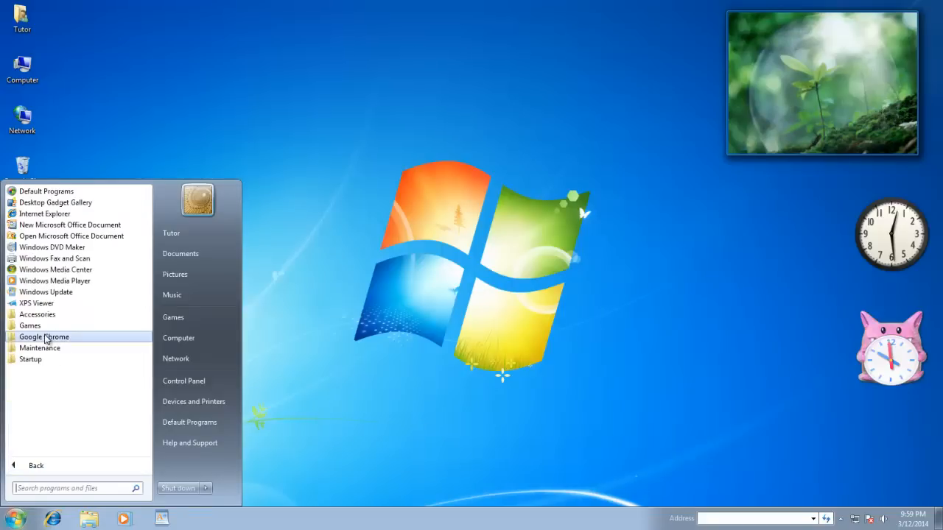
{"action": "left_click", "coordinate": [38, 314]}
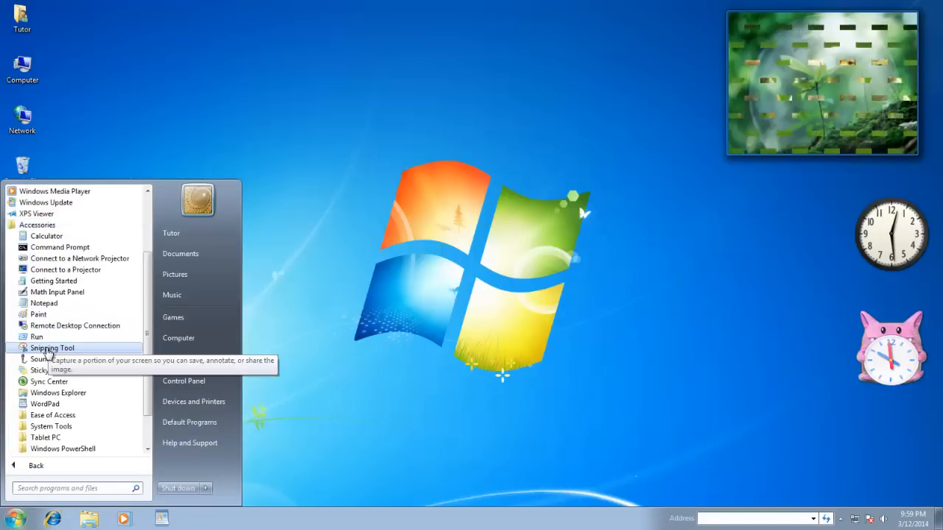
{"action": "left_click", "coordinate": [330, 336]}
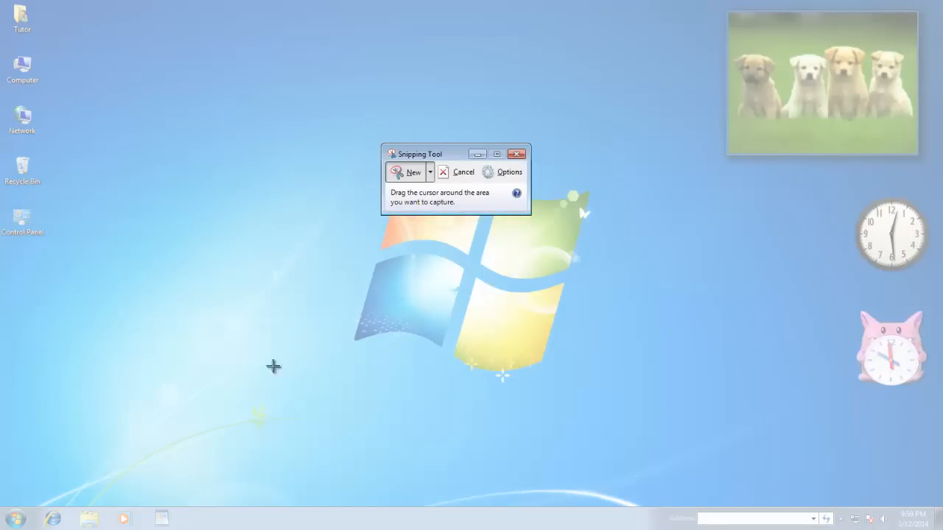
{"action": "left_click", "coordinate": [459, 171]}
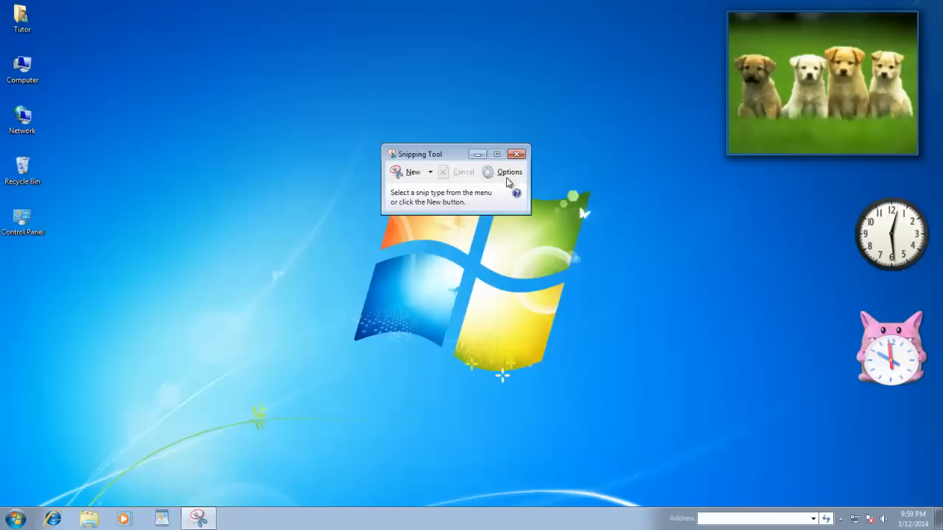
Step: Show the Snipping Tool shortcut's Properties with its Ctrl+Shift+S hotkey
{"action": "left_click", "coordinate": [14, 519]}
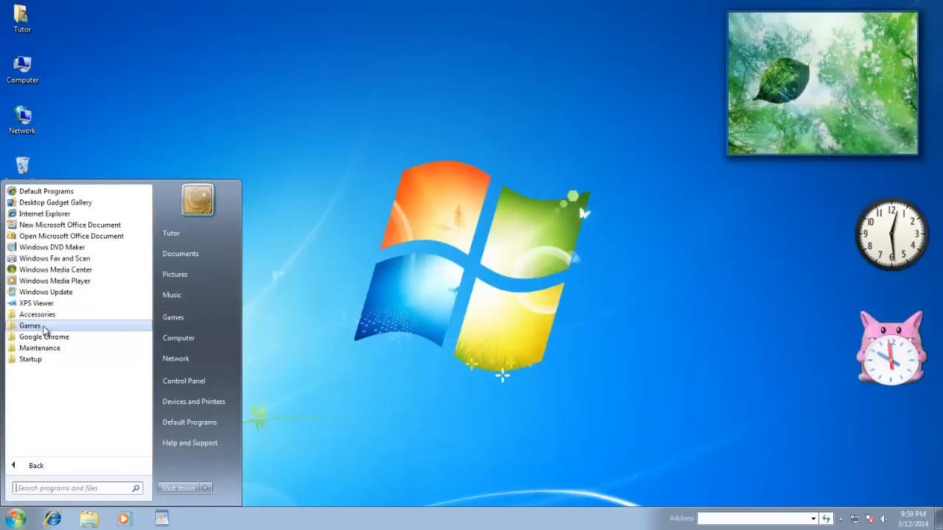
{"action": "right_click", "coordinate": [51, 348]}
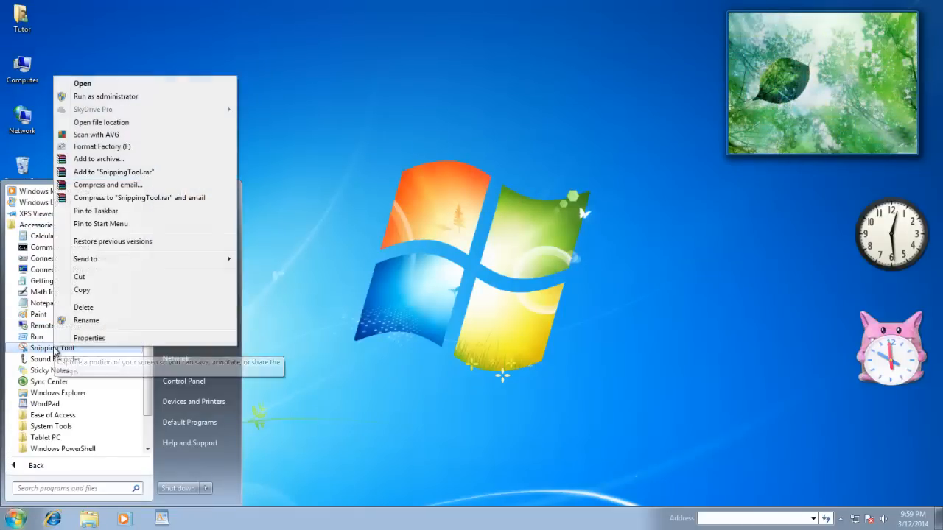
{"action": "mouse_move", "coordinate": [115, 215]}
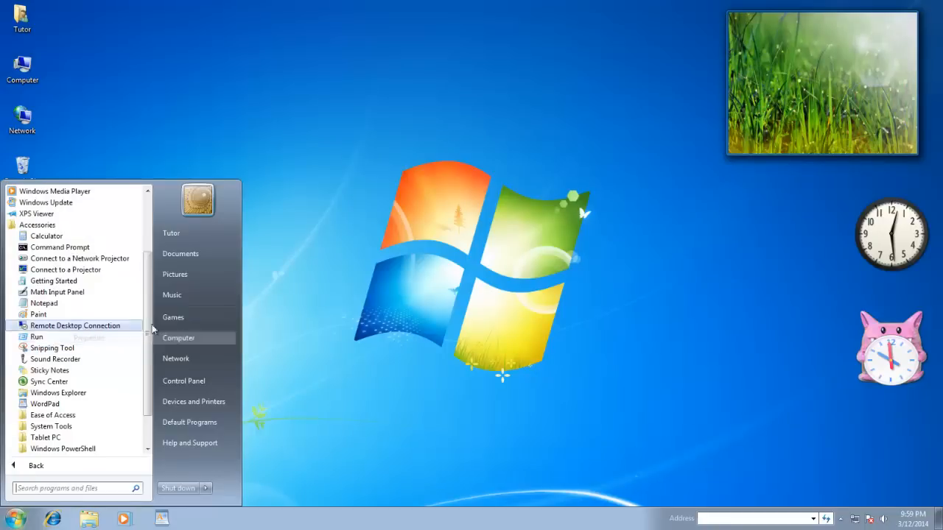
{"action": "left_click", "coordinate": [51, 348]}
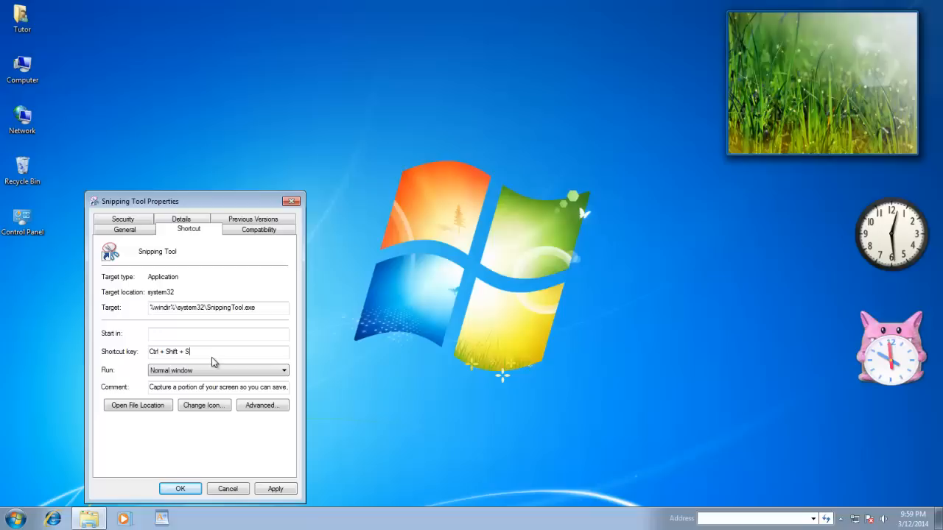
Step: Launch Snipping Tool with Ctrl+Shift+S and review the available snip types
{"action": "left_click", "coordinate": [274, 489]}
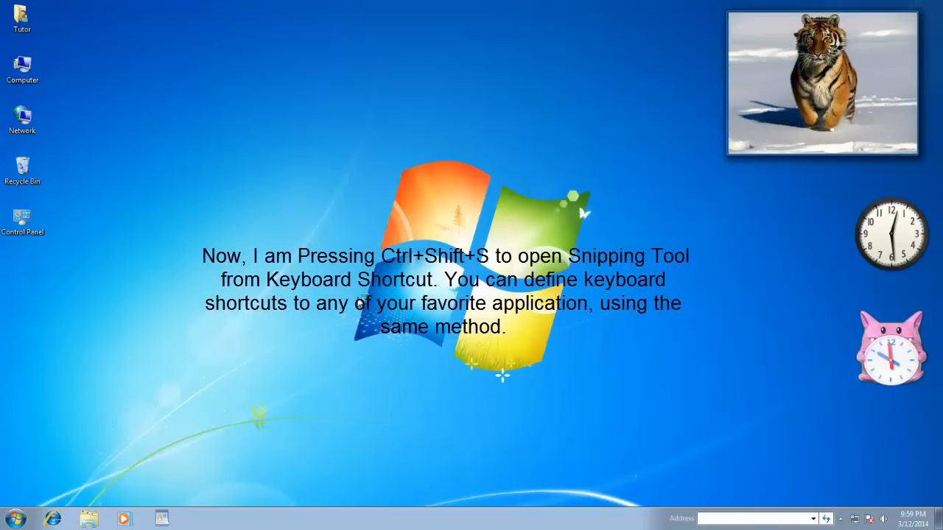
{"action": "key", "text": "ctrl+shift+s"}
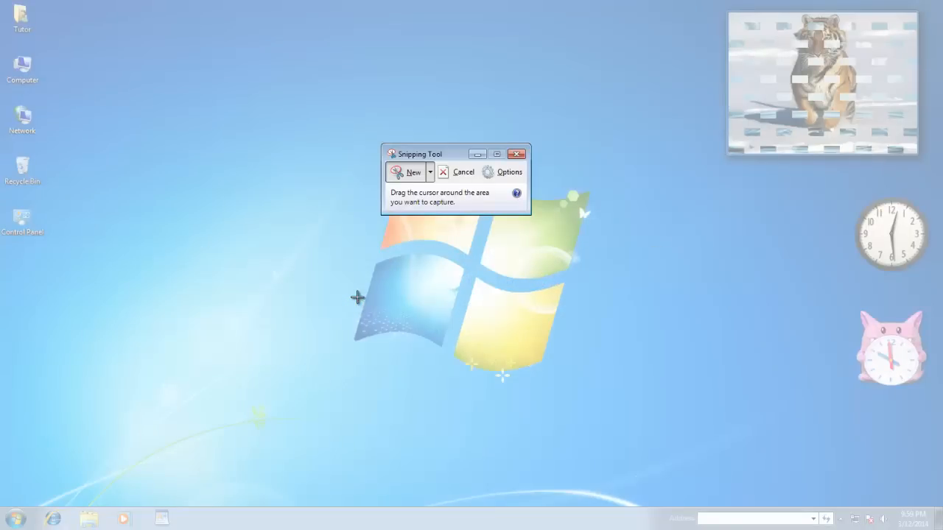
{"action": "mouse_move", "coordinate": [437, 263]}
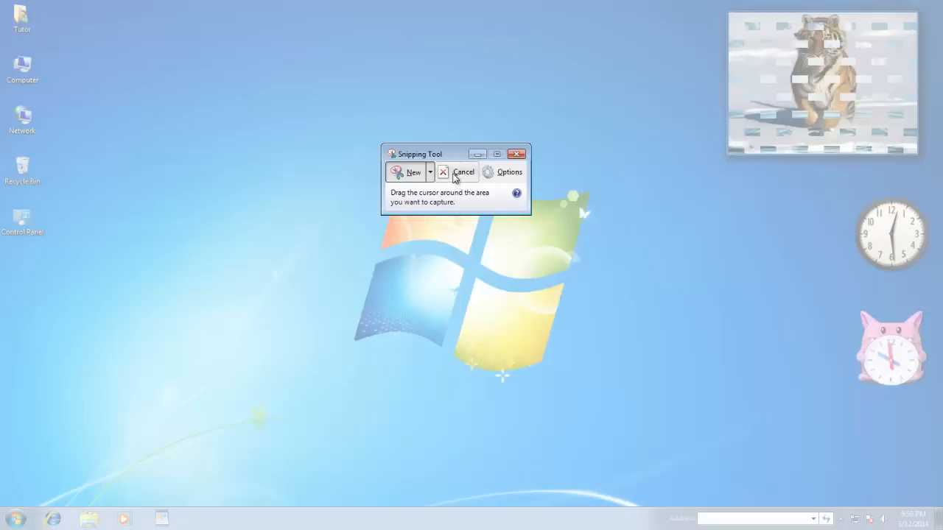
{"action": "mouse_move", "coordinate": [463, 171]}
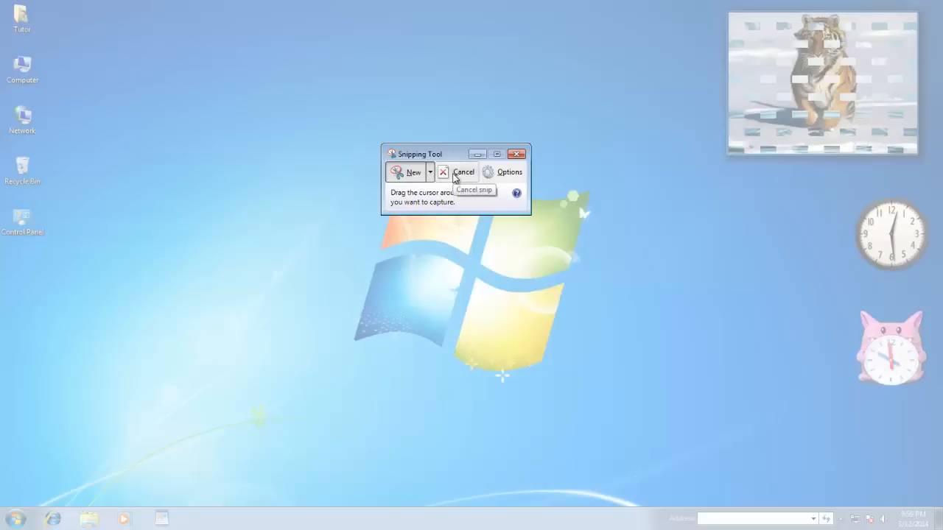
{"action": "left_click", "coordinate": [463, 170]}
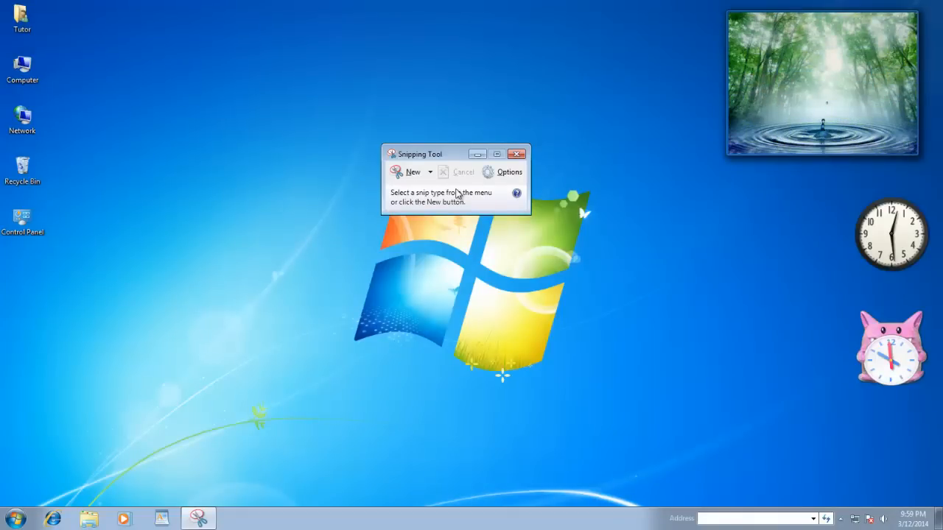
{"action": "left_click", "coordinate": [430, 171]}
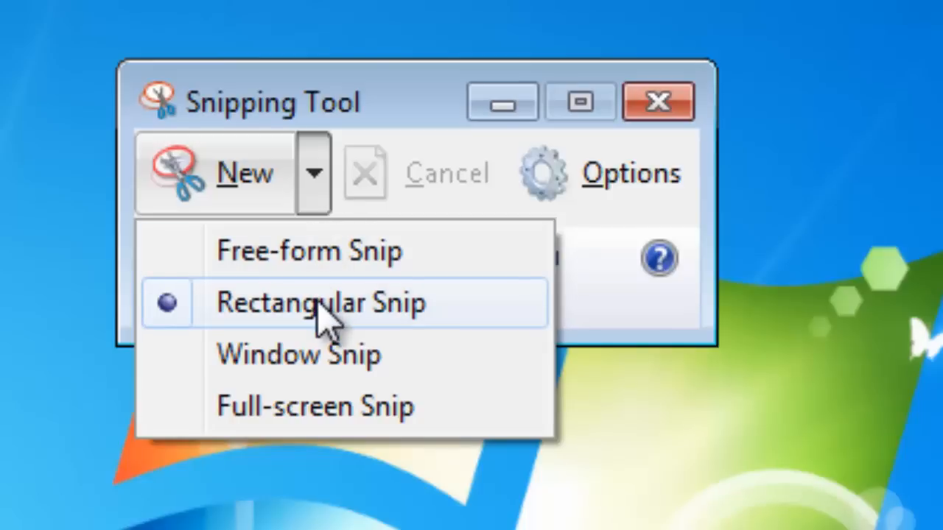
{"action": "mouse_move", "coordinate": [248, 174]}
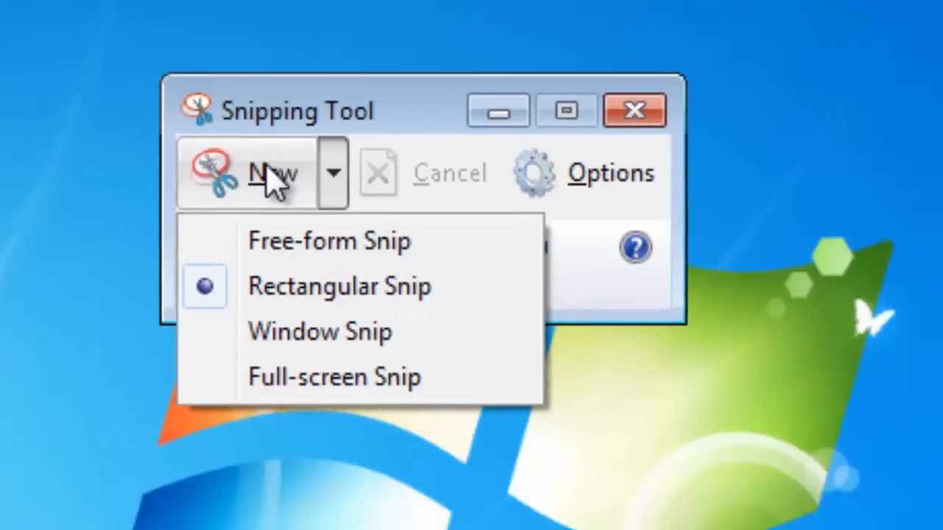
Step: Capture a rectangular snip of the leaf-and-water slideshow picture at the desktop's top right
{"action": "left_click", "coordinate": [339, 286]}
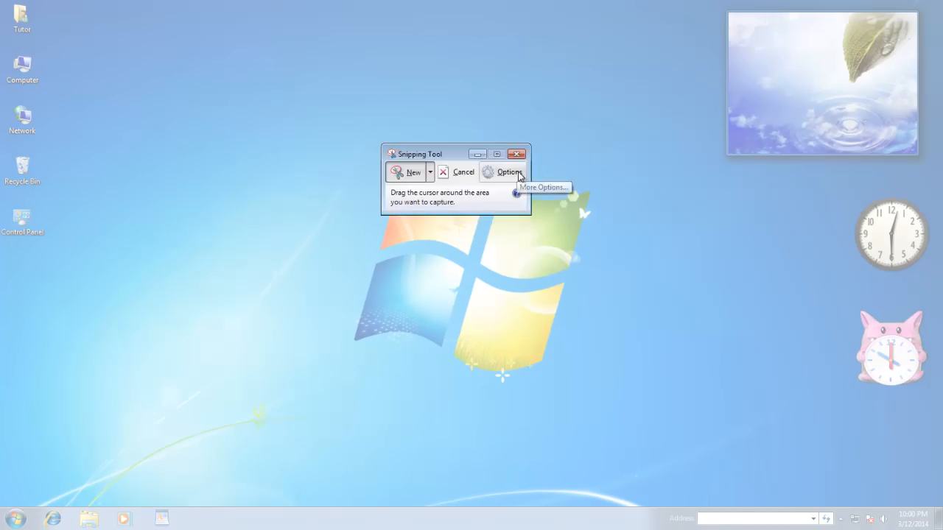
{"action": "mouse_move", "coordinate": [723, 8]}
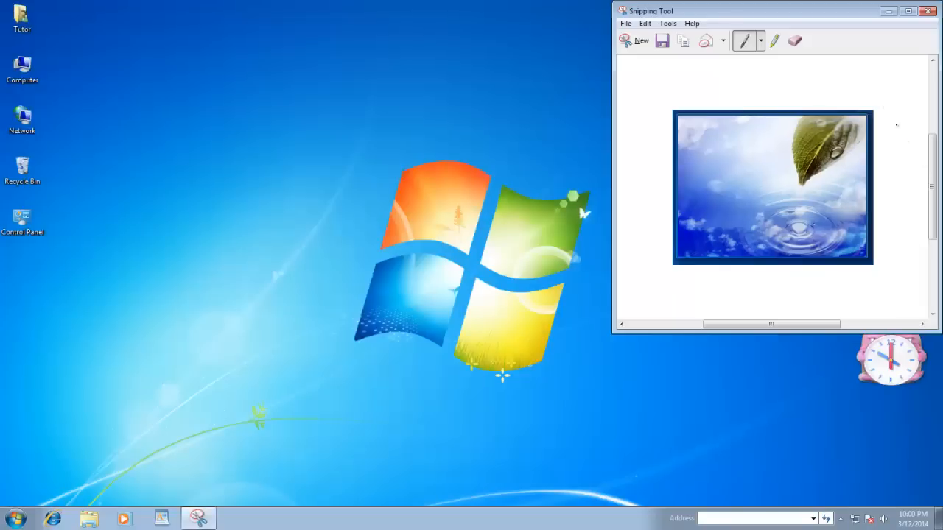
{"action": "left_click_drag", "start_coordinate": [769, 10], "coordinate": [526, 41]}
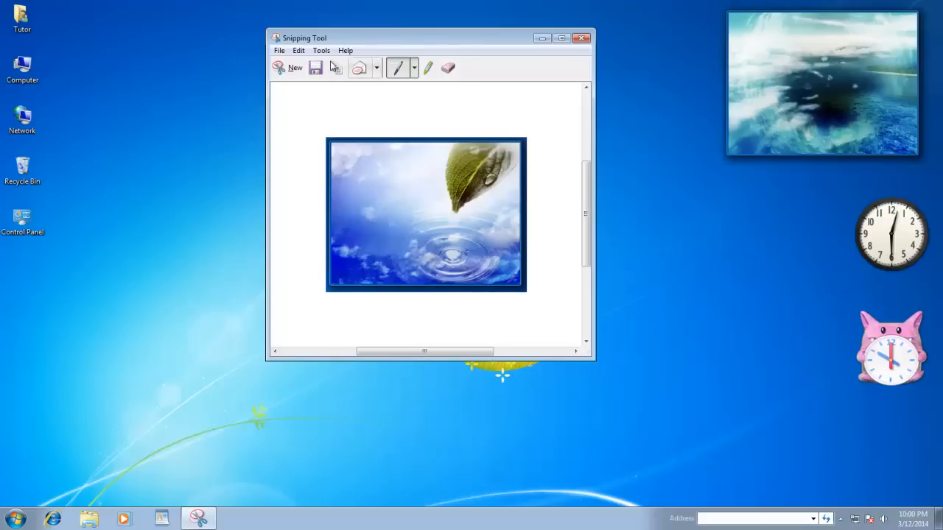
{"action": "mouse_move", "coordinate": [315, 67]}
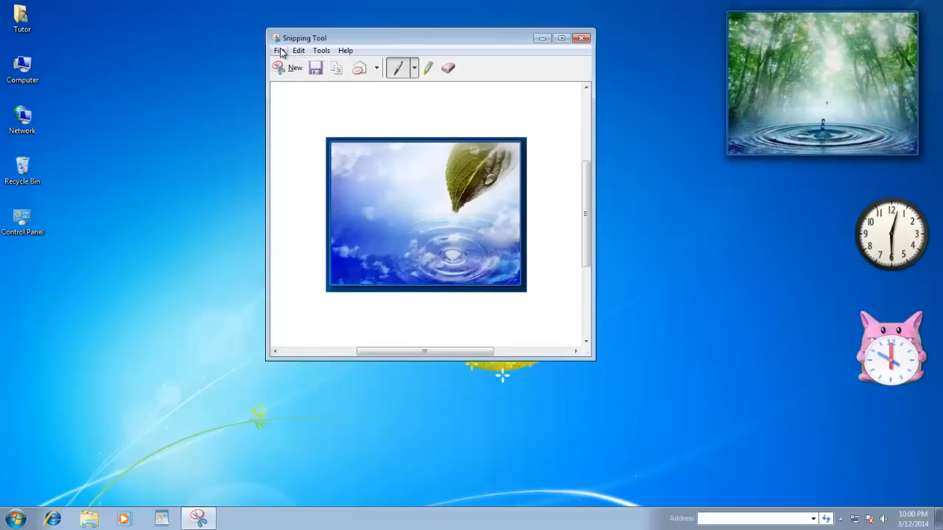
Step: Save the snip as a JPEG file named SnapShot 2 in the Pictures library
{"action": "left_click", "coordinate": [280, 50]}
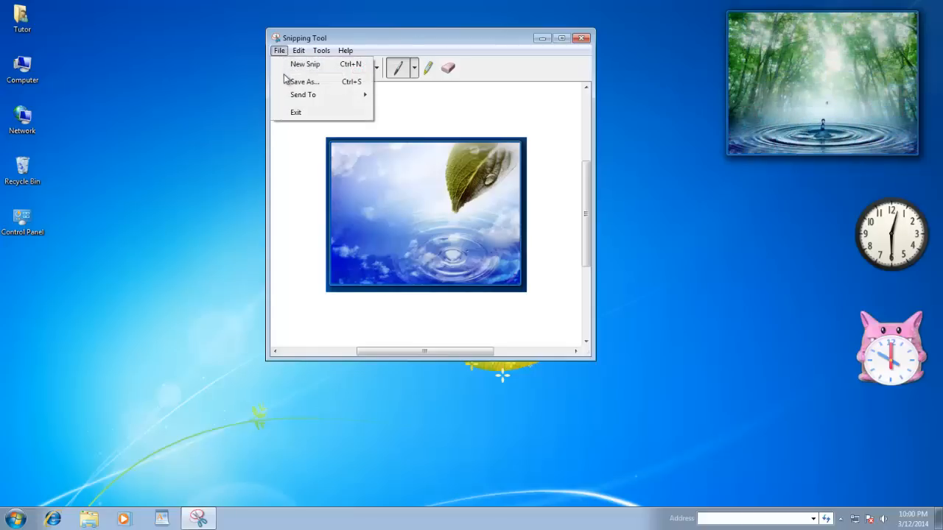
{"action": "mouse_move", "coordinate": [304, 81]}
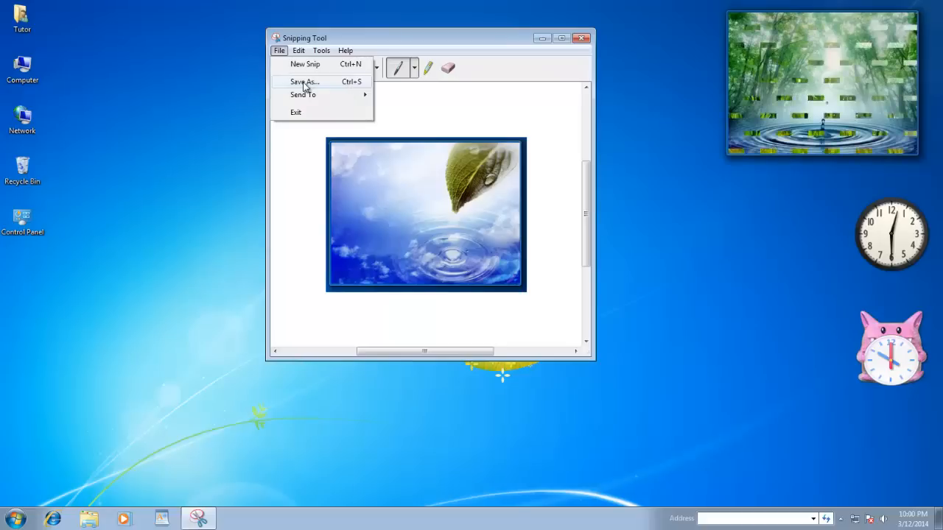
{"action": "left_click", "coordinate": [304, 81]}
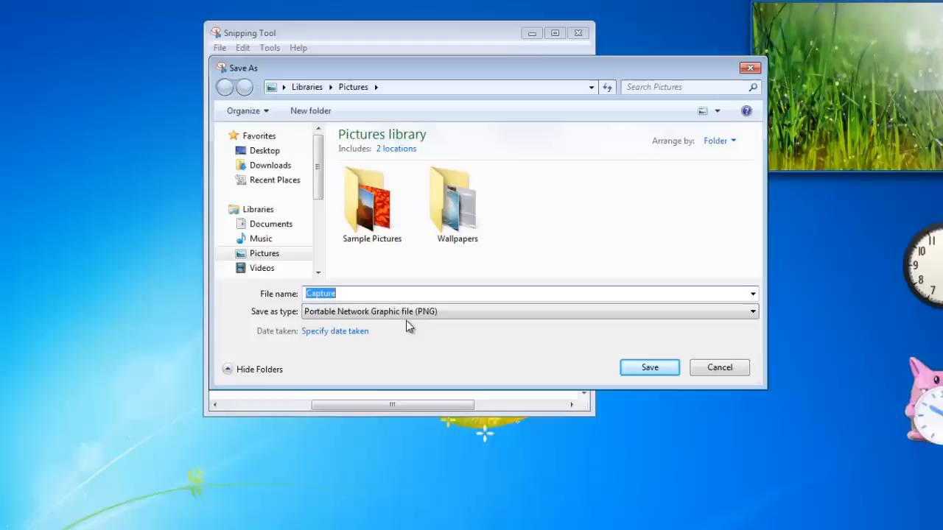
{"action": "left_click", "coordinate": [752, 311]}
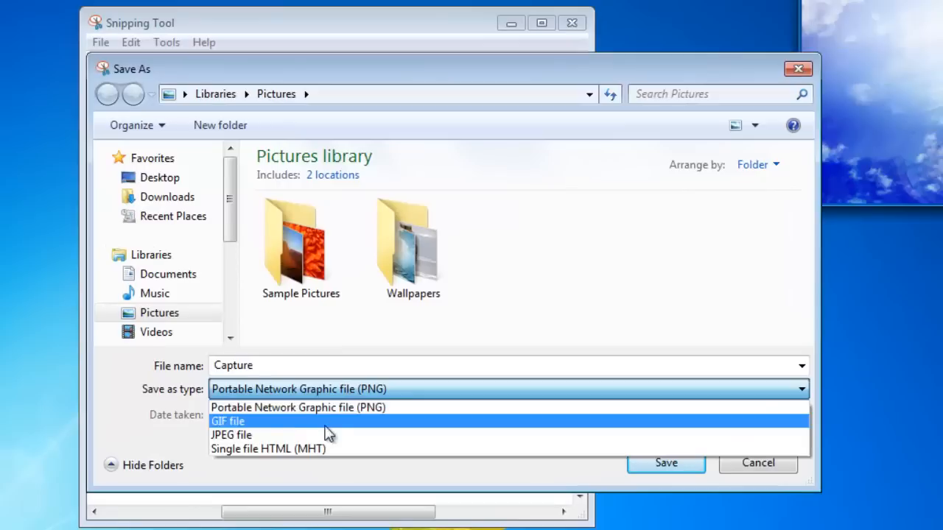
{"action": "left_click", "coordinate": [233, 435]}
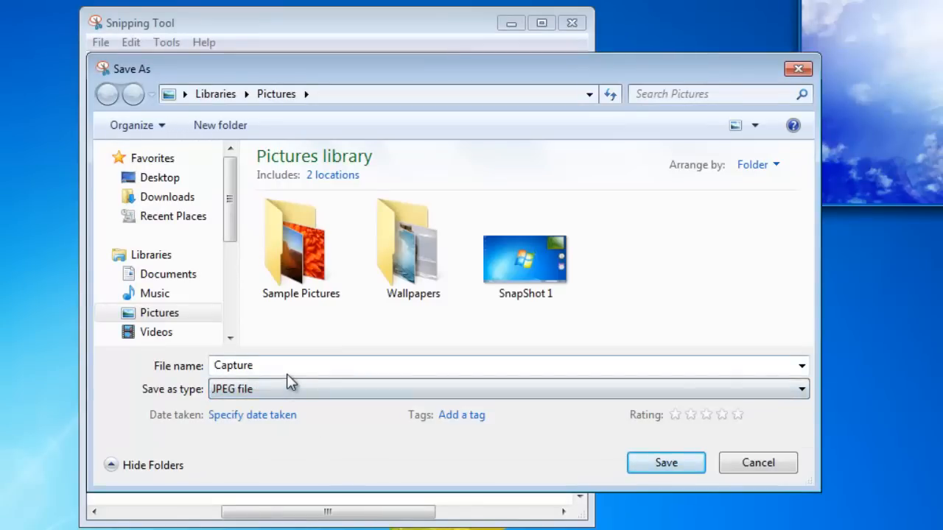
{"action": "type", "text": "Sn"}
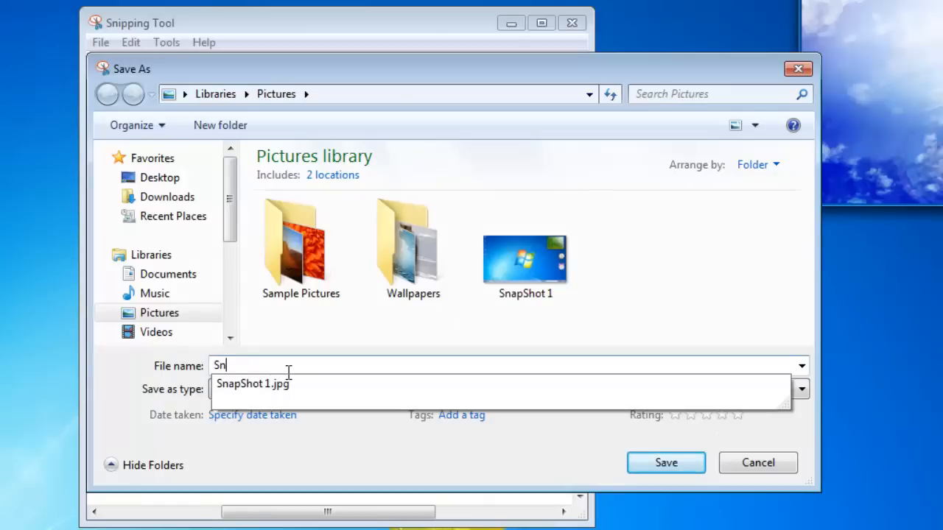
{"action": "type", "text": "SnapShot 2"}
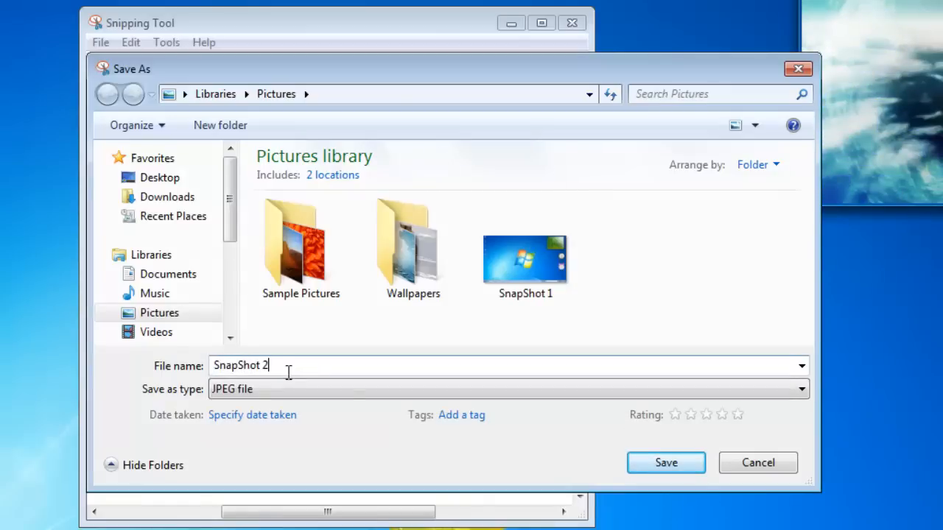
{"action": "left_click", "coordinate": [666, 463]}
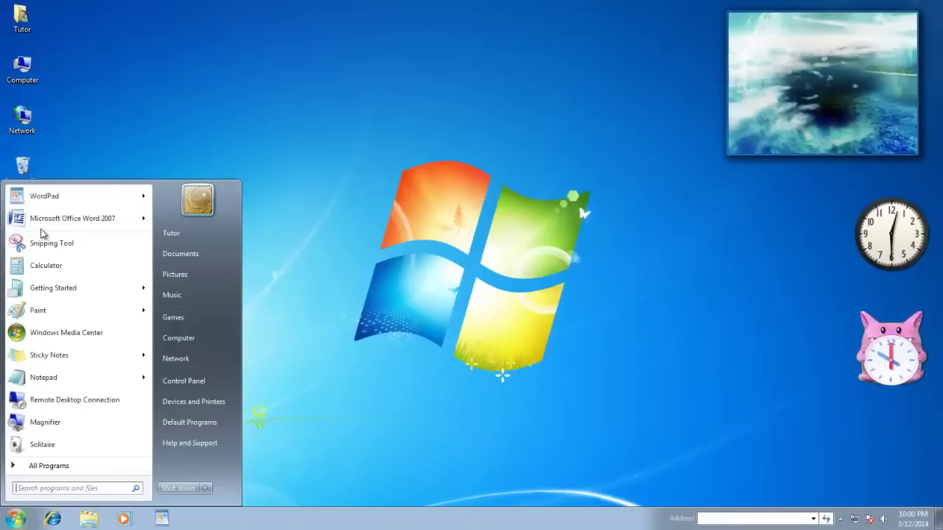
Step: Paste the two-clock-gadgets snip into WordPad, then discard the snip without saving
{"action": "left_click", "coordinate": [72, 218]}
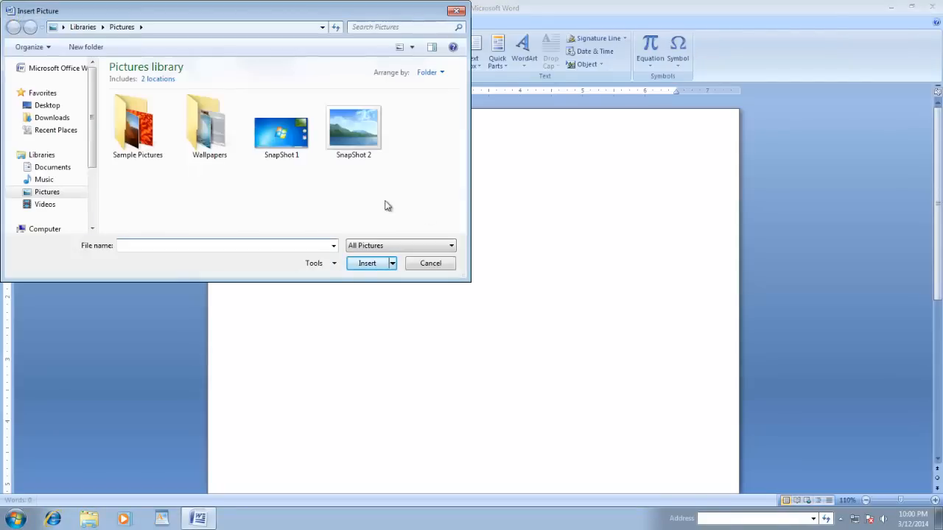
{"action": "left_click", "coordinate": [367, 262]}
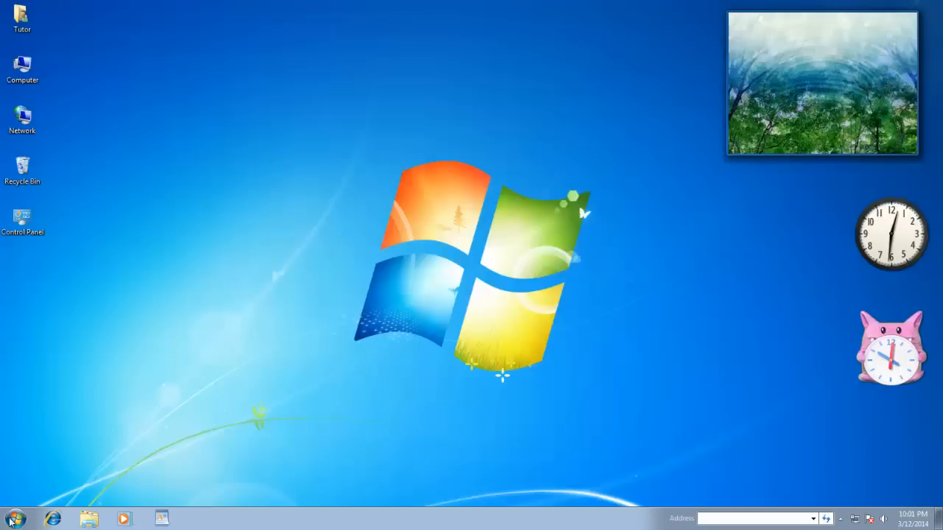
{"action": "mouse_move", "coordinate": [121, 249]}
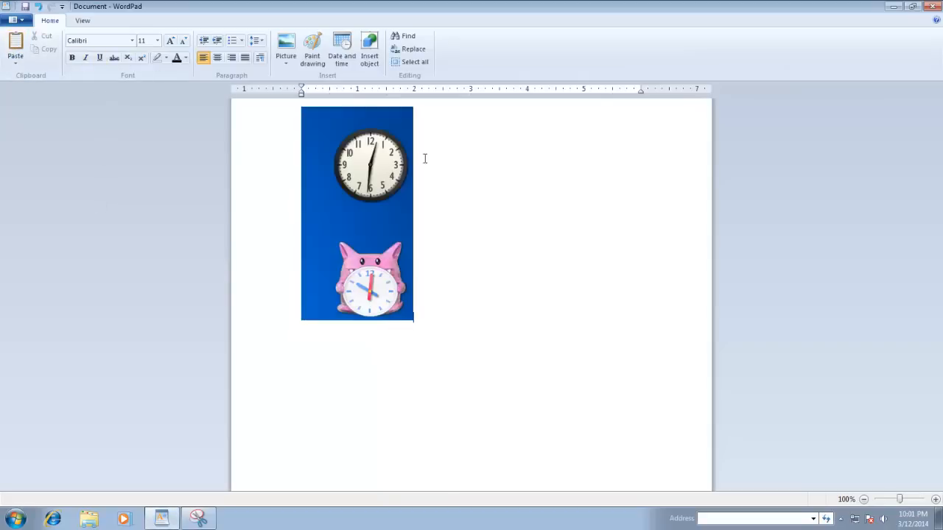
{"action": "left_click", "coordinate": [197, 518]}
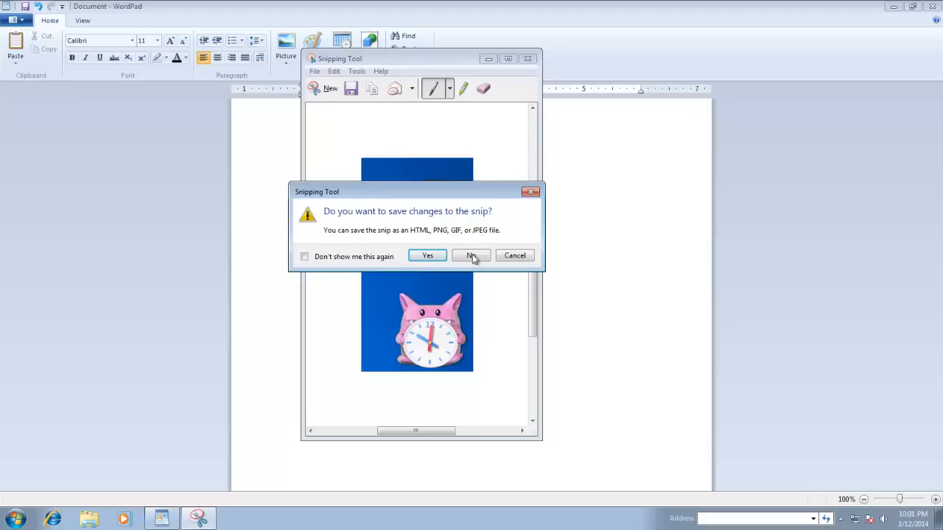
{"action": "left_click", "coordinate": [470, 257]}
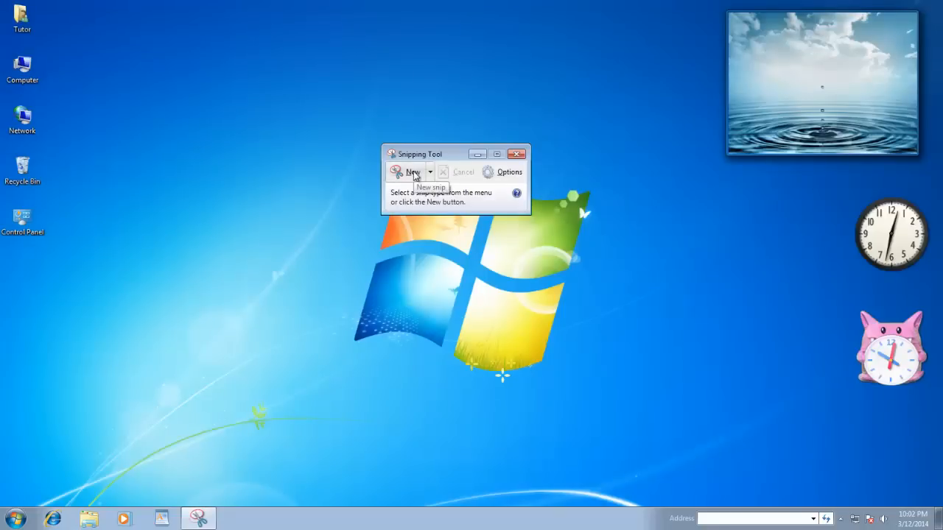
Step: Capture a new snip of a small patch of empty blue desktop
{"action": "left_click", "coordinate": [411, 171]}
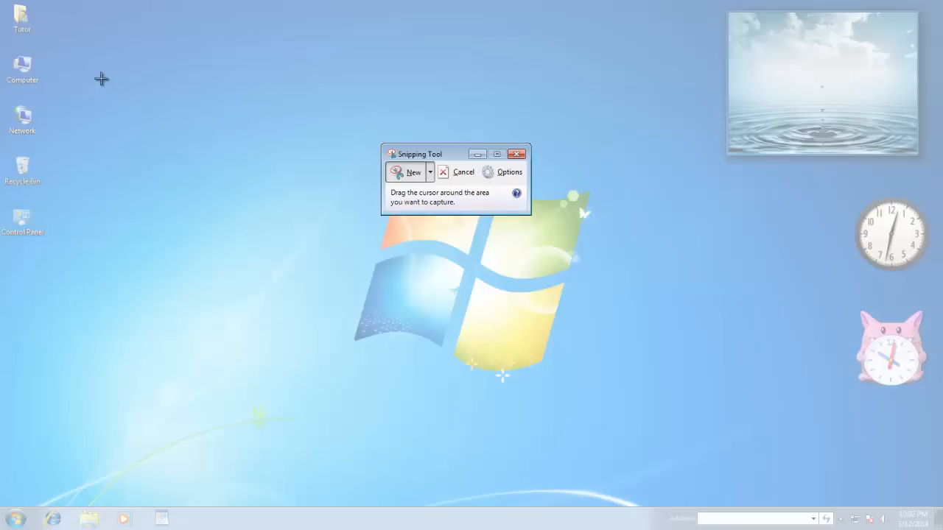
{"action": "left_click_drag", "start_coordinate": [101, 80], "coordinate": [170, 137]}
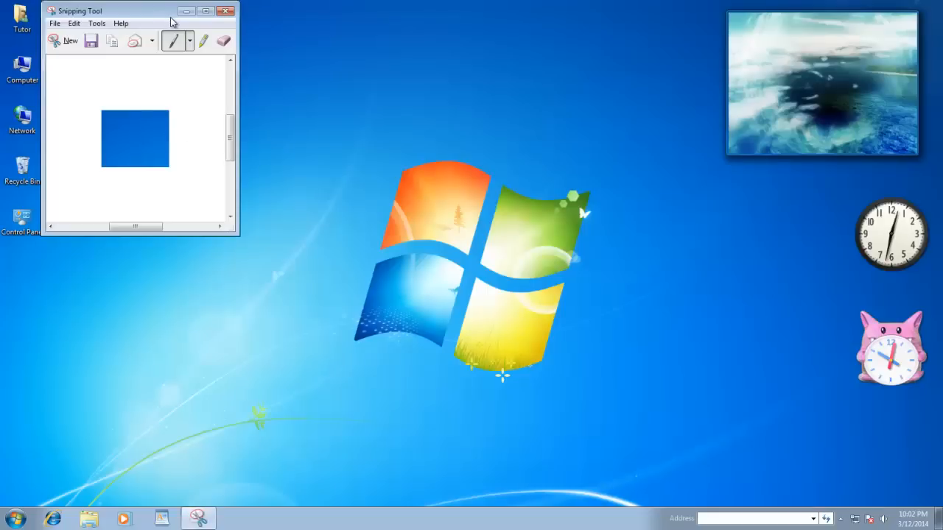
Step: Start another snip with a different snip shape for the Recycle Bin icon
{"action": "left_click", "coordinate": [70, 42]}
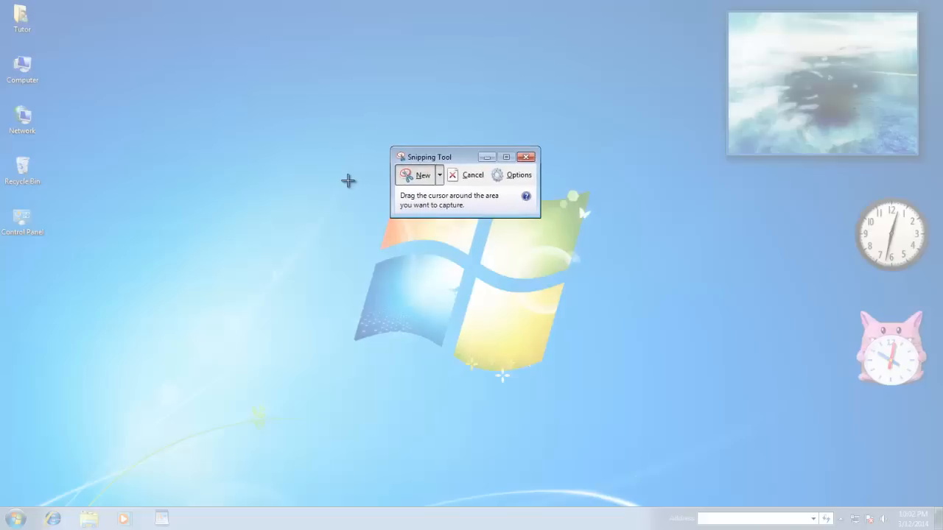
{"action": "left_click", "coordinate": [439, 174]}
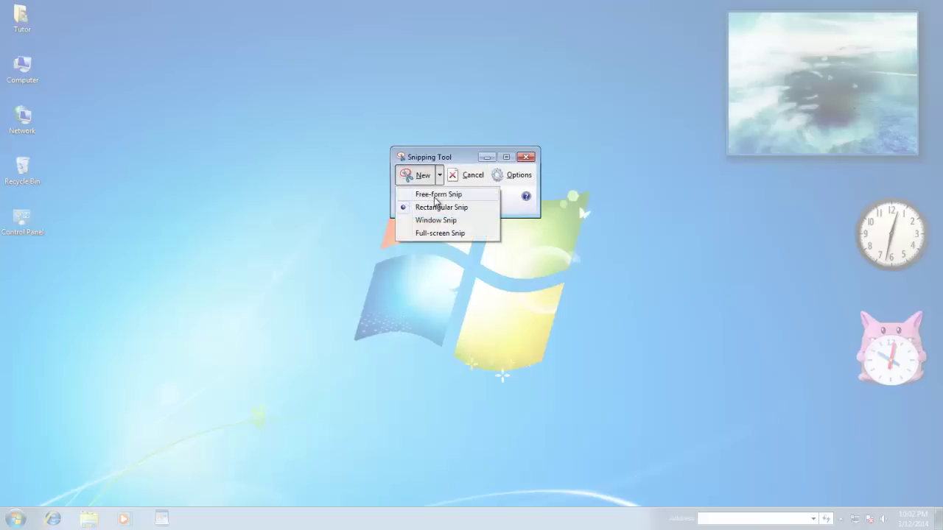
{"action": "left_click", "coordinate": [439, 194]}
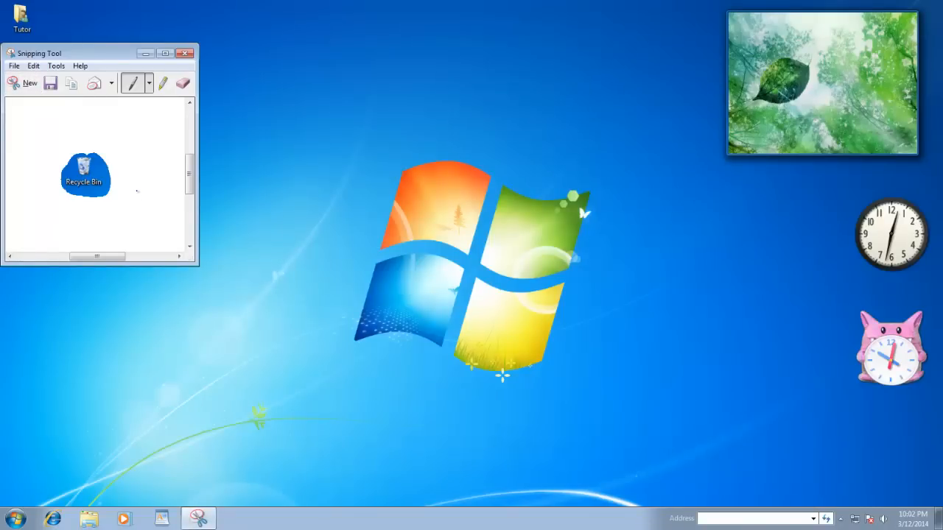
{"action": "mouse_move", "coordinate": [14, 83]}
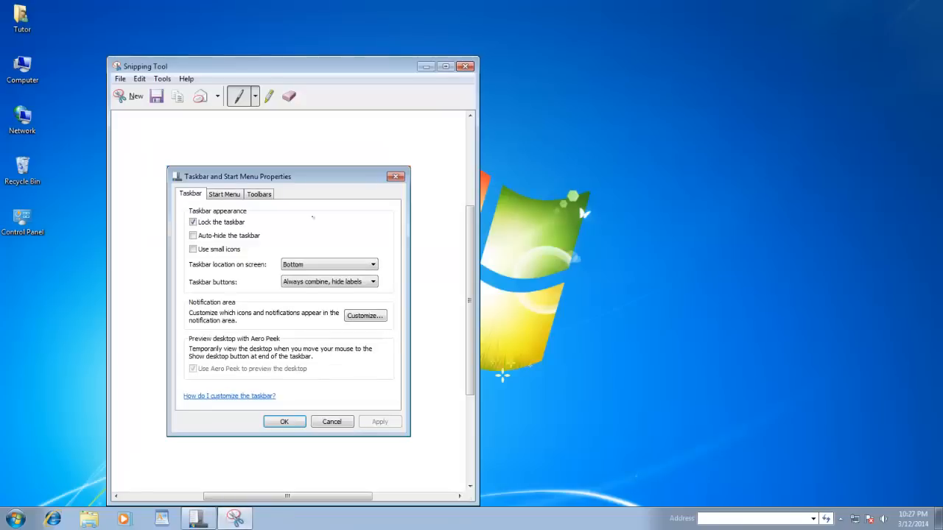
{"action": "mouse_move", "coordinate": [410, 83]}
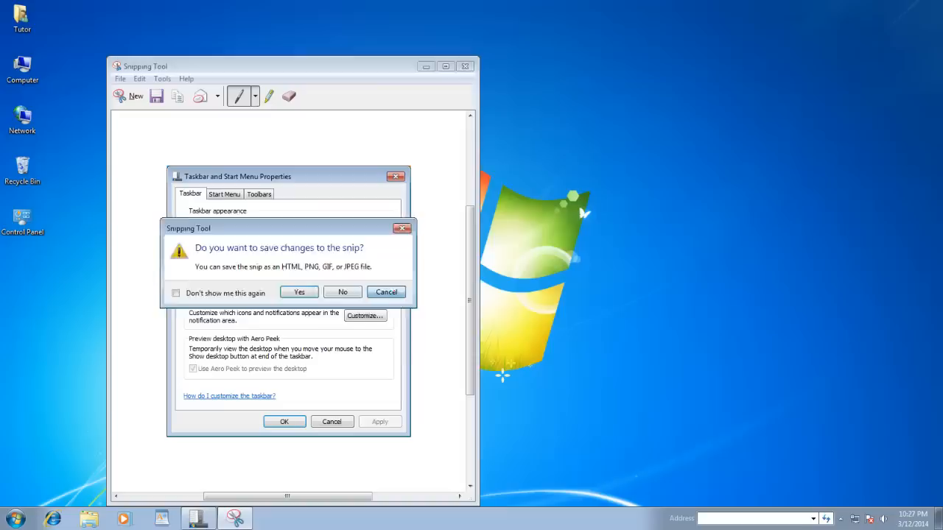
Step: Discard the window snip, then take a Full-screen Snip and discard it without saving
{"action": "left_click", "coordinate": [342, 292]}
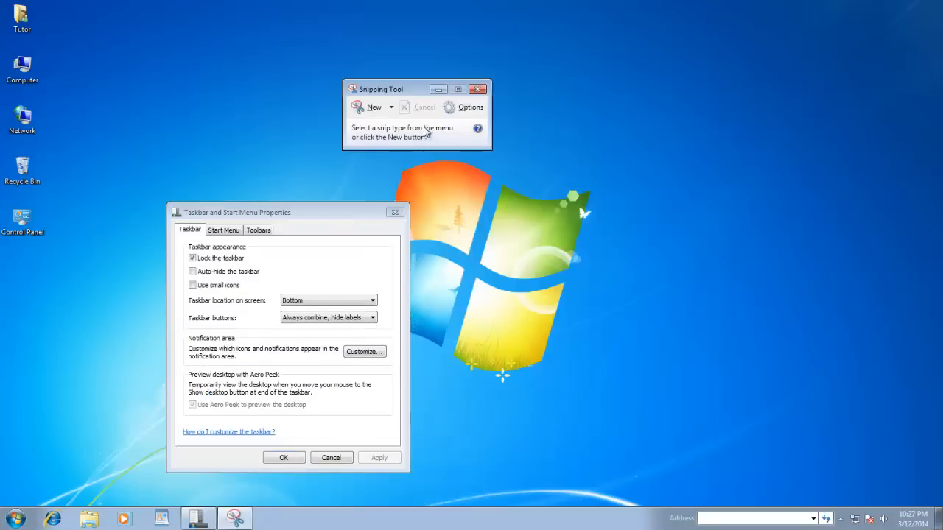
{"action": "left_click", "coordinate": [391, 106]}
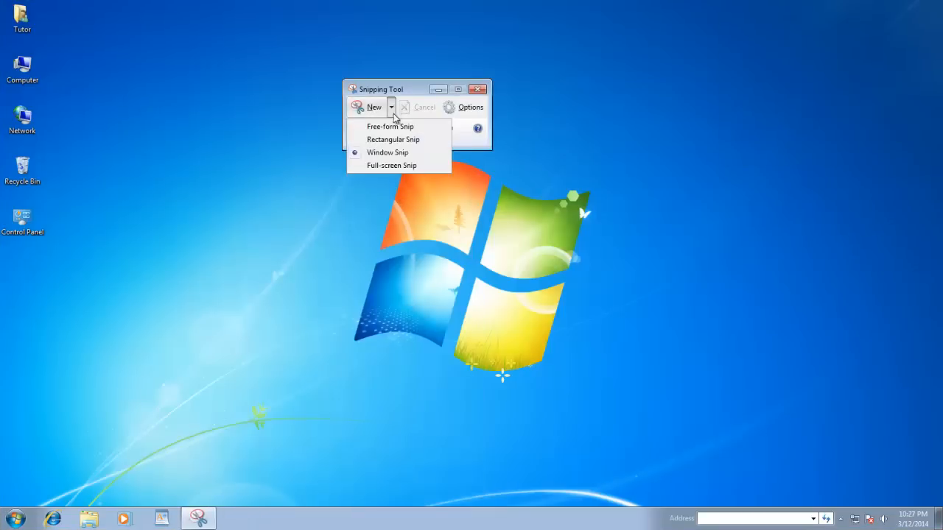
{"action": "left_click", "coordinate": [392, 165]}
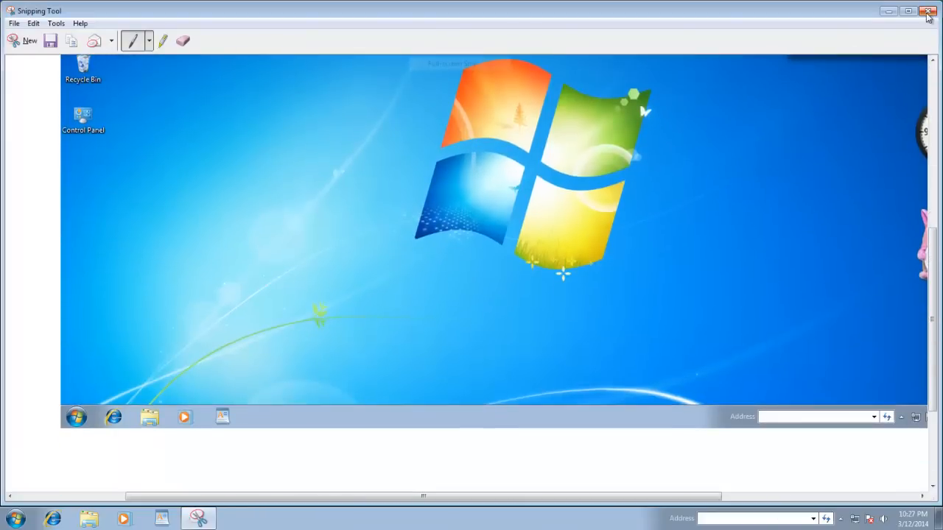
{"action": "left_click", "coordinate": [929, 12]}
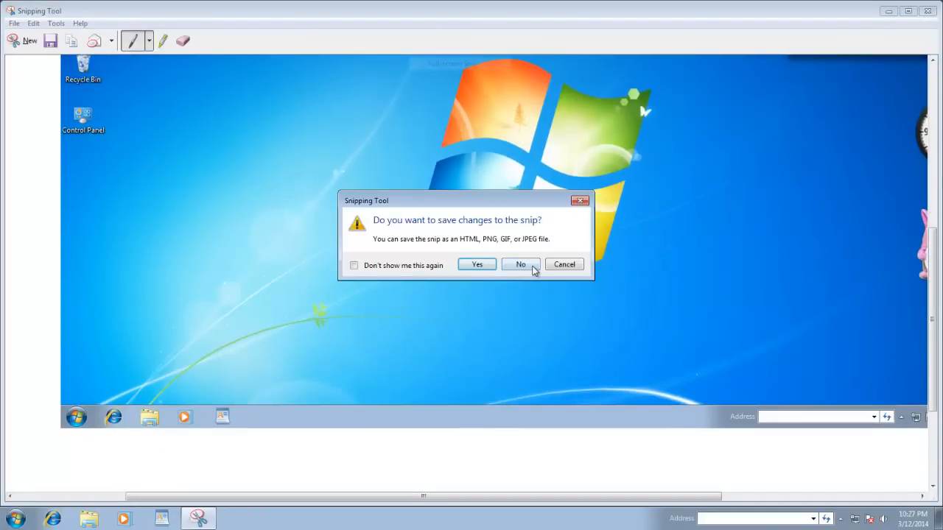
{"action": "left_click", "coordinate": [520, 264]}
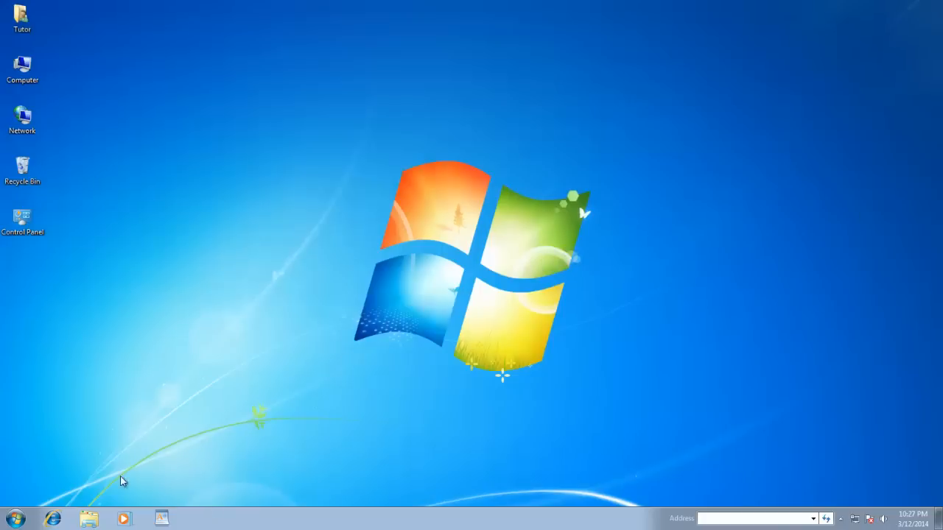
{"action": "mouse_move", "coordinate": [121, 248]}
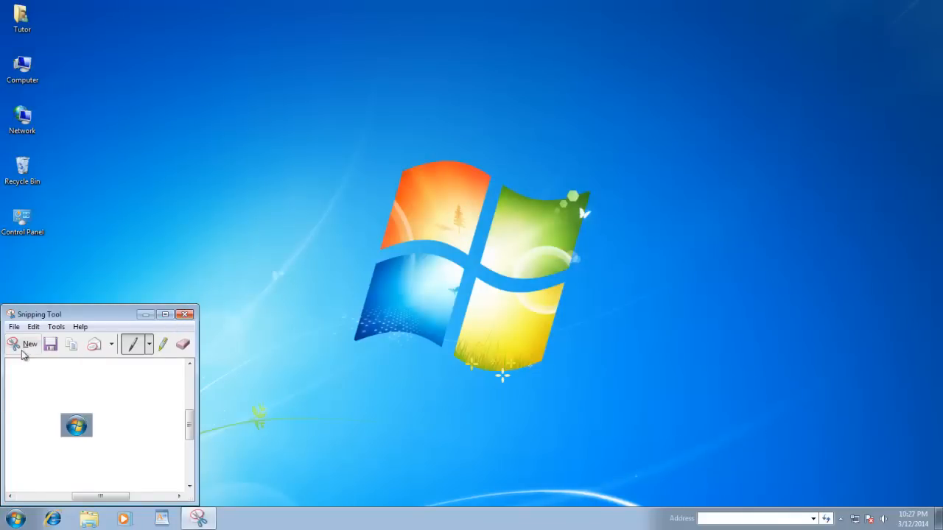
Step: Start a new rectangular snip and cancel the pending capture
{"action": "left_click", "coordinate": [29, 345]}
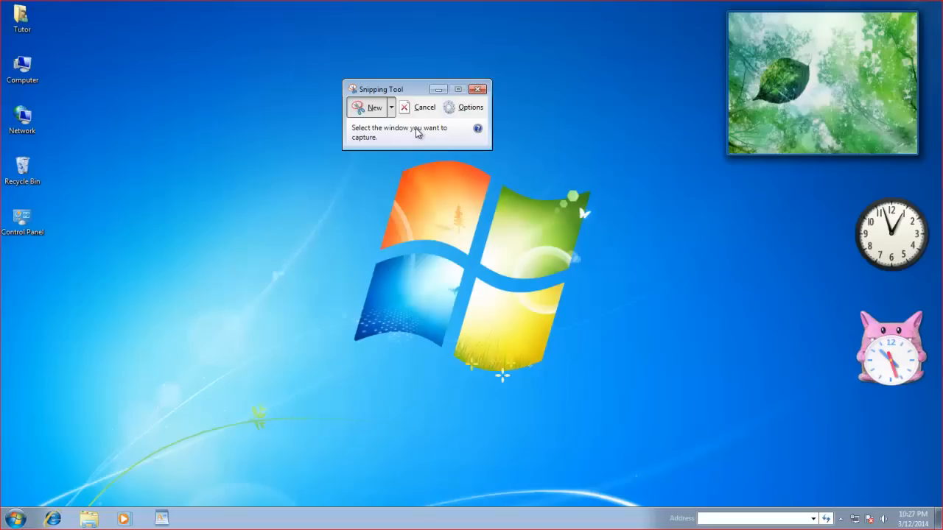
{"action": "left_click", "coordinate": [392, 106]}
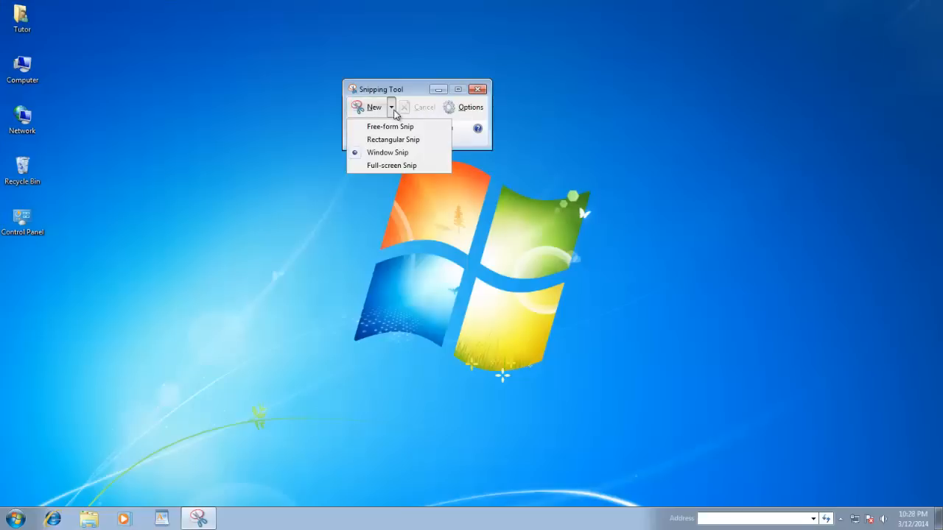
{"action": "mouse_move", "coordinate": [386, 173]}
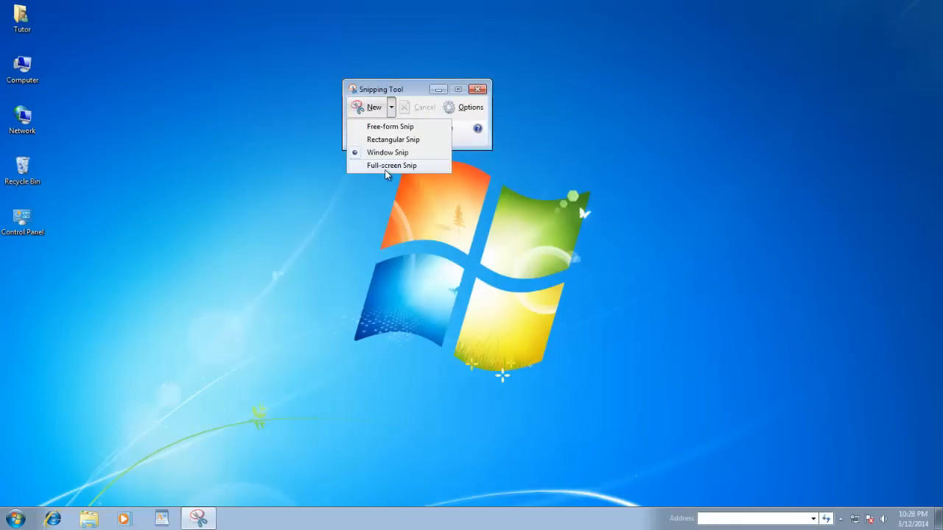
{"action": "mouse_move", "coordinate": [393, 140]}
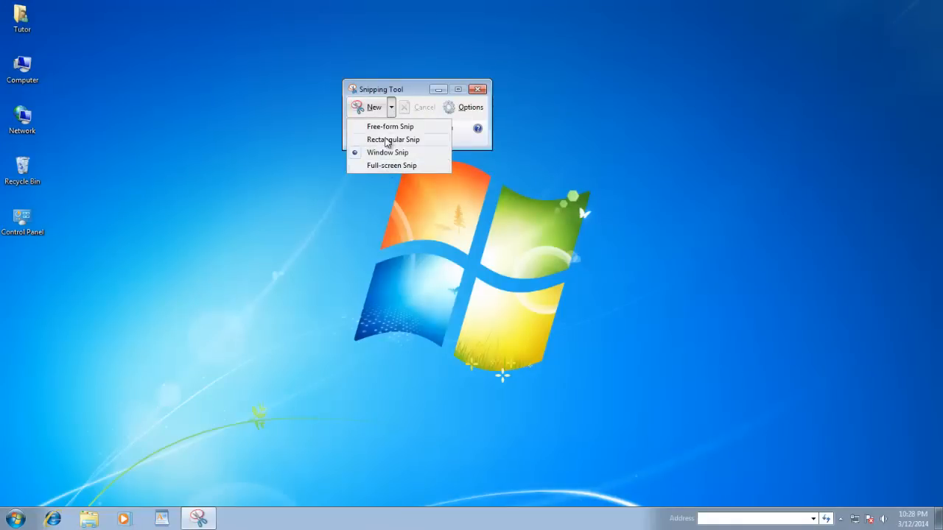
{"action": "left_click", "coordinate": [393, 138]}
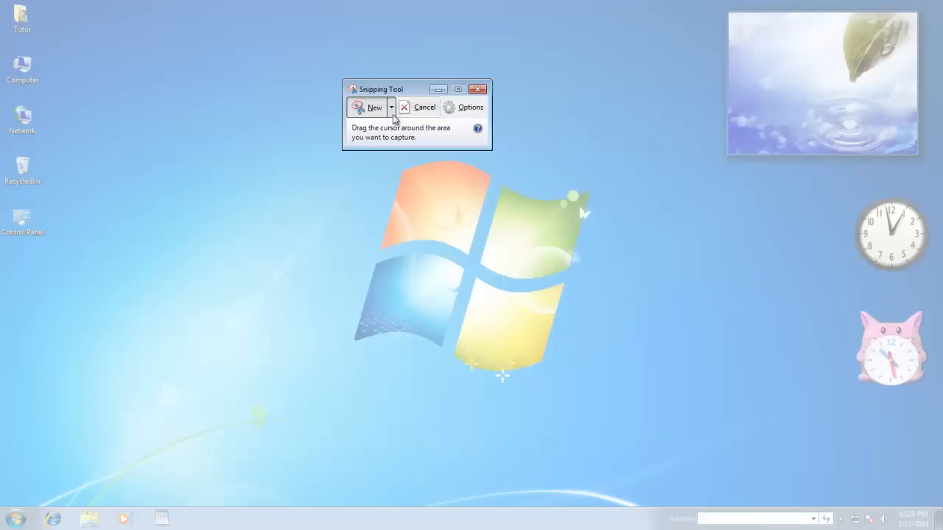
{"action": "left_click", "coordinate": [418, 106]}
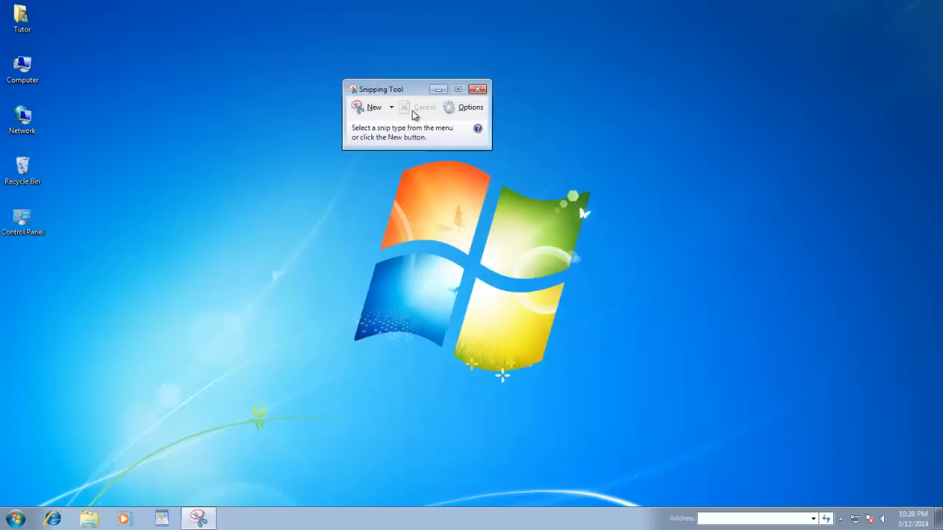
{"action": "mouse_move", "coordinate": [147, 342]}
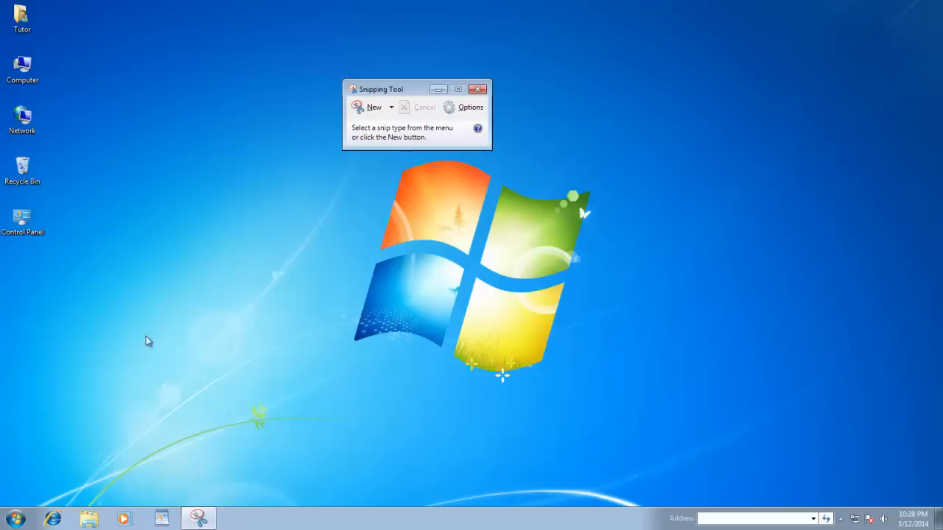
Step: With the Start menu open, begin a capture via Ctrl+PrintScreen and snip the menu
{"action": "left_click", "coordinate": [12, 518]}
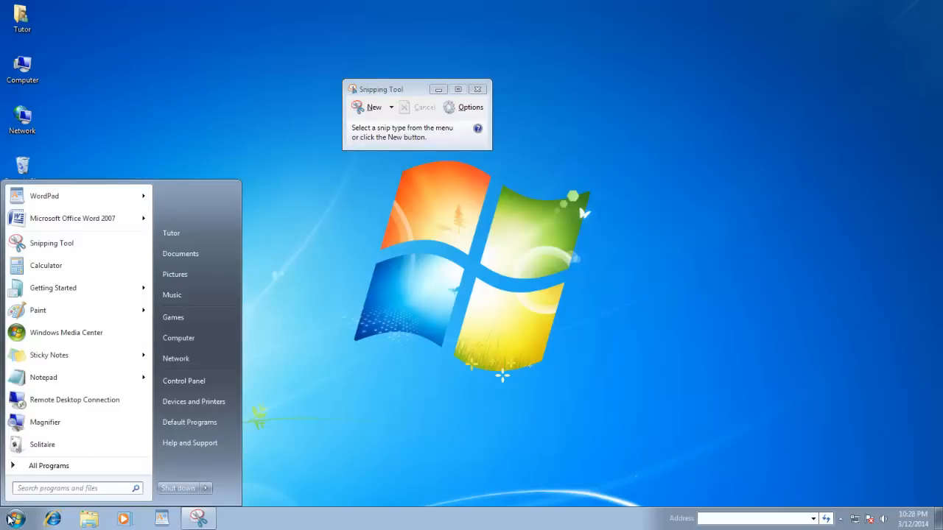
{"action": "left_click", "coordinate": [370, 106]}
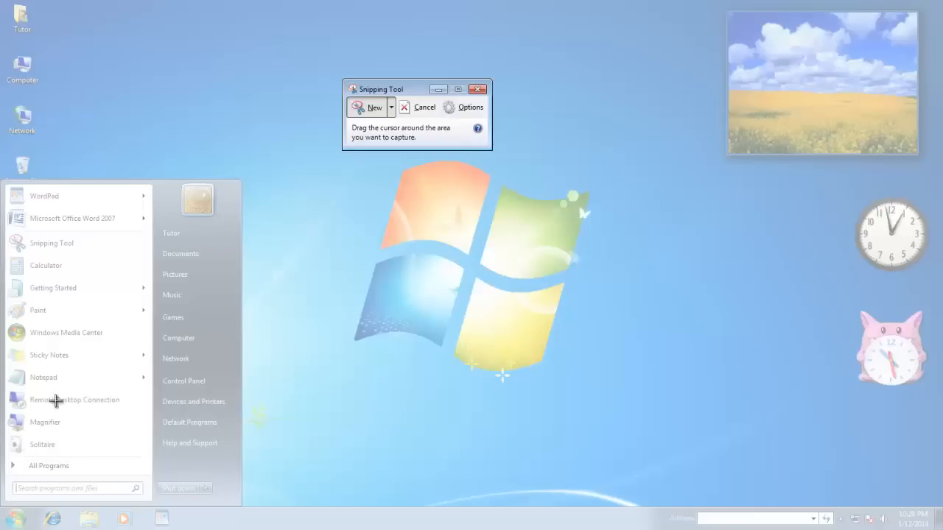
{"action": "key", "text": "ctrl+printscreen"}
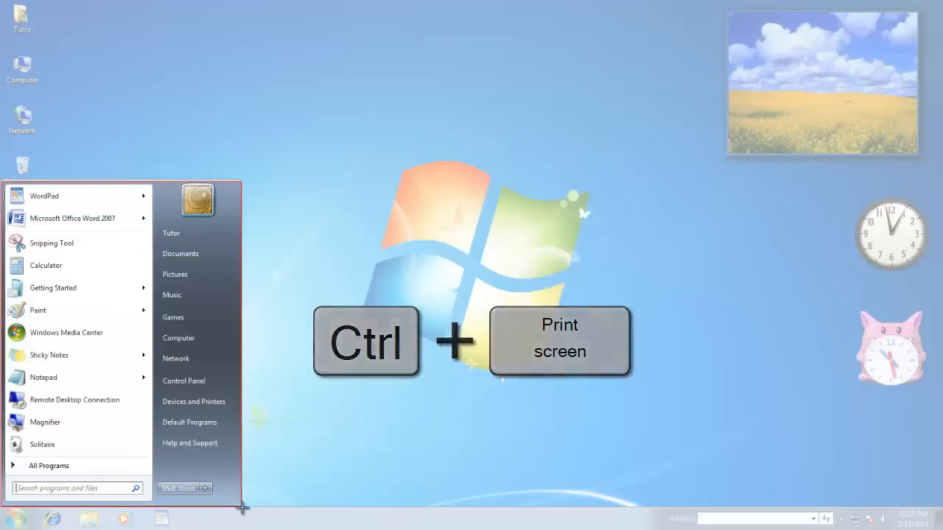
{"action": "left_click", "coordinate": [52, 244]}
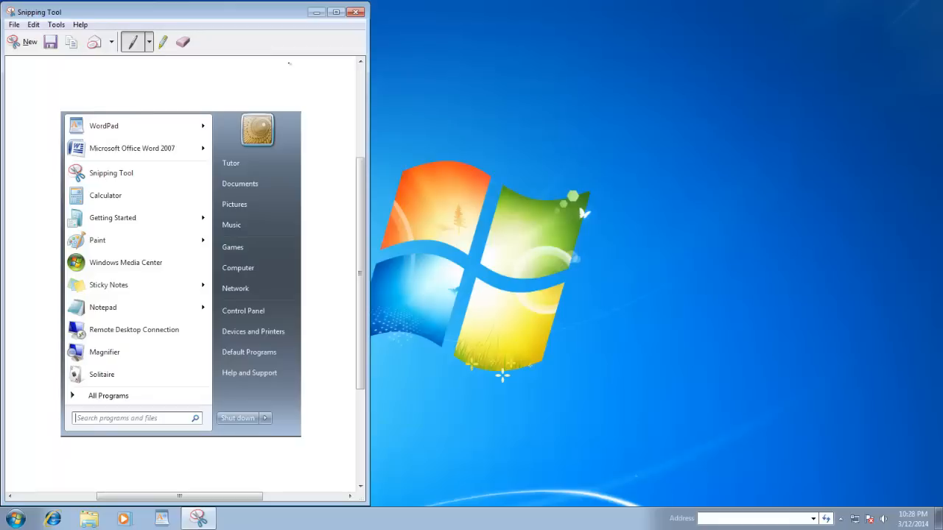
{"action": "mouse_move", "coordinate": [334, 62]}
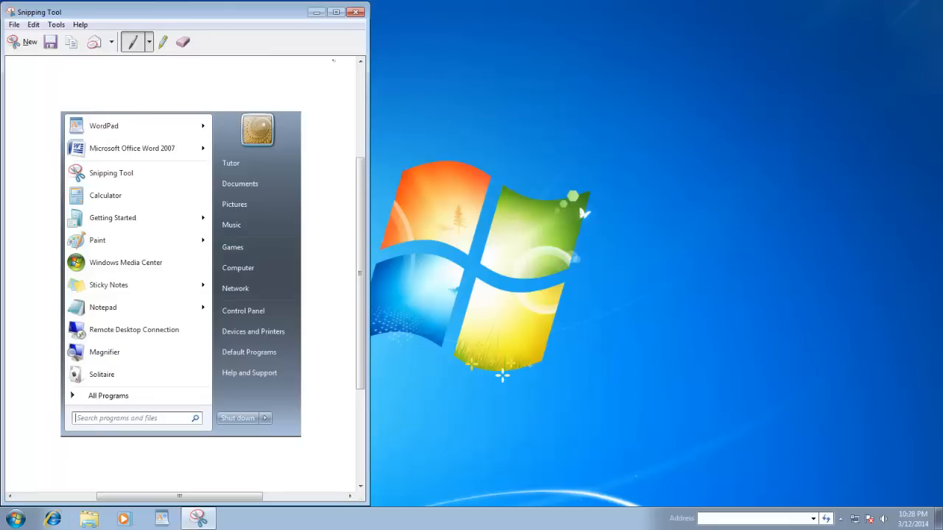